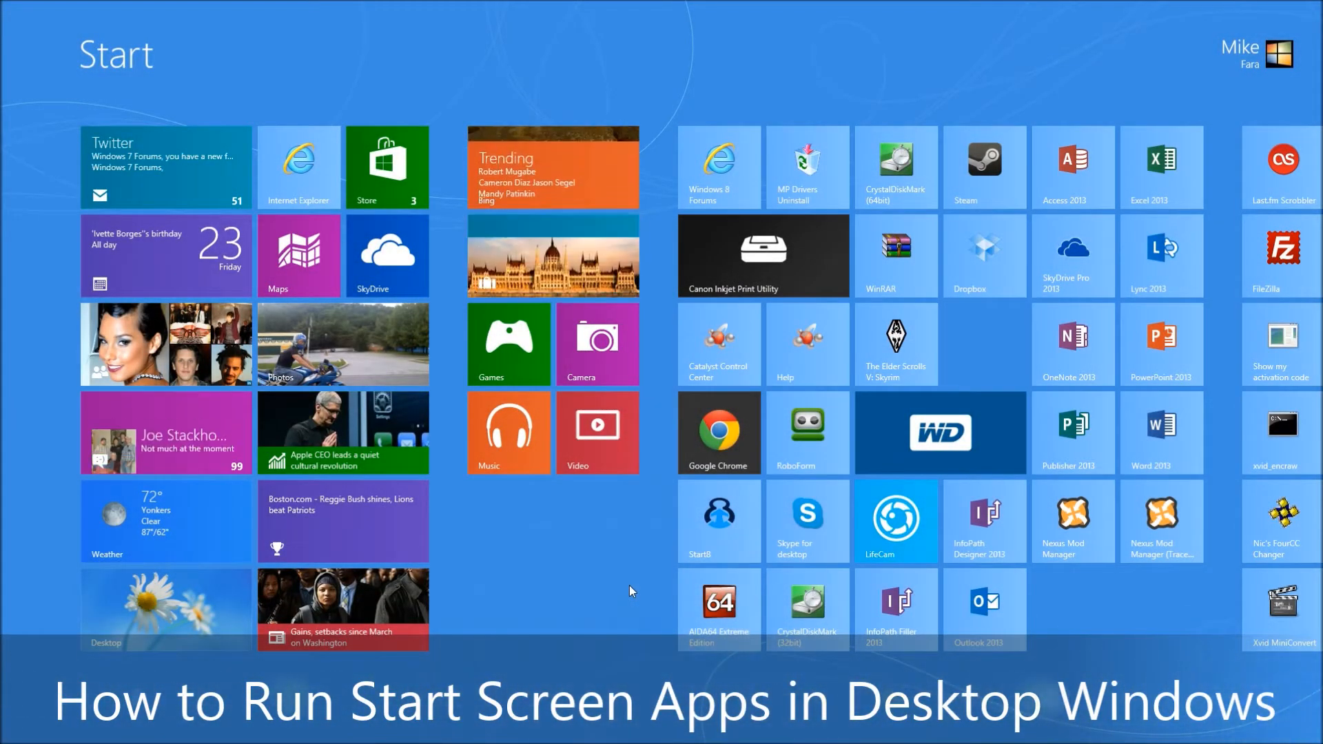
Browse the Start screen tiles, then switch to the daisy-wallpaper desktop via the Desktop tile.
scroll(right, 3)
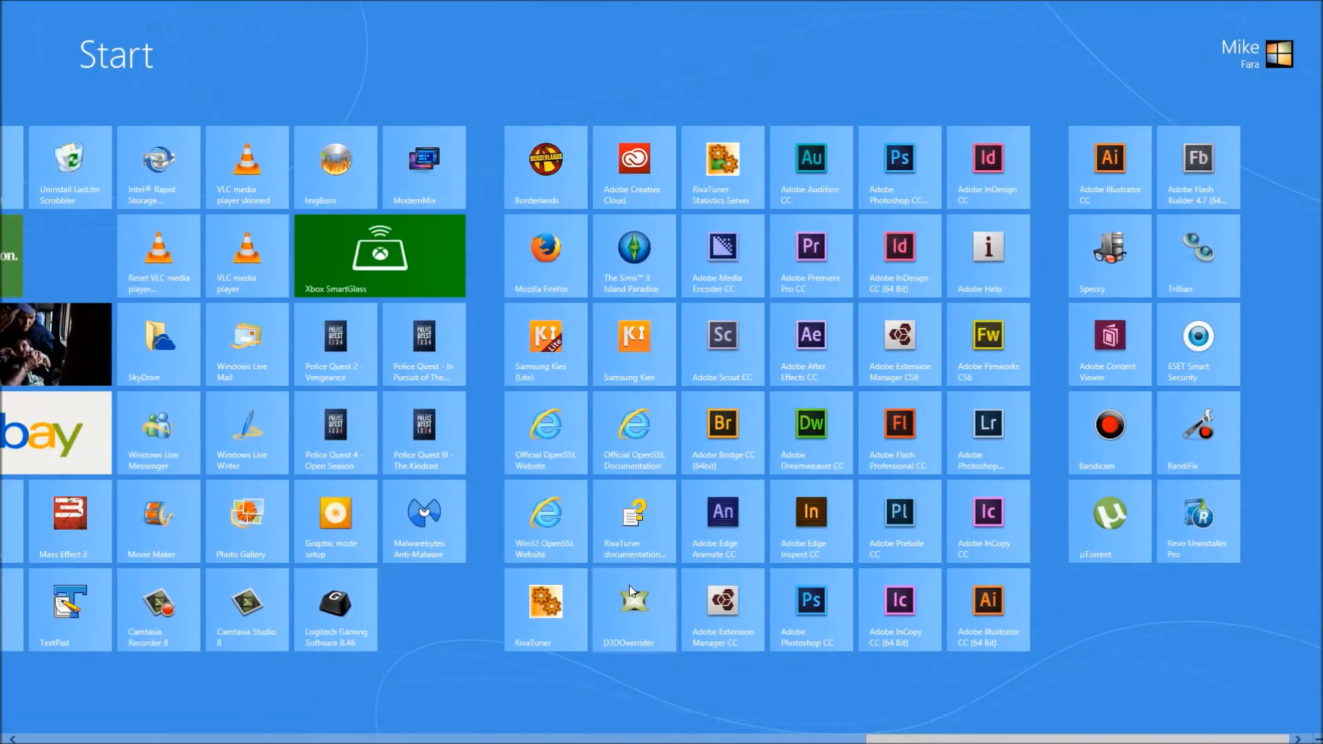
scroll(left, 3)
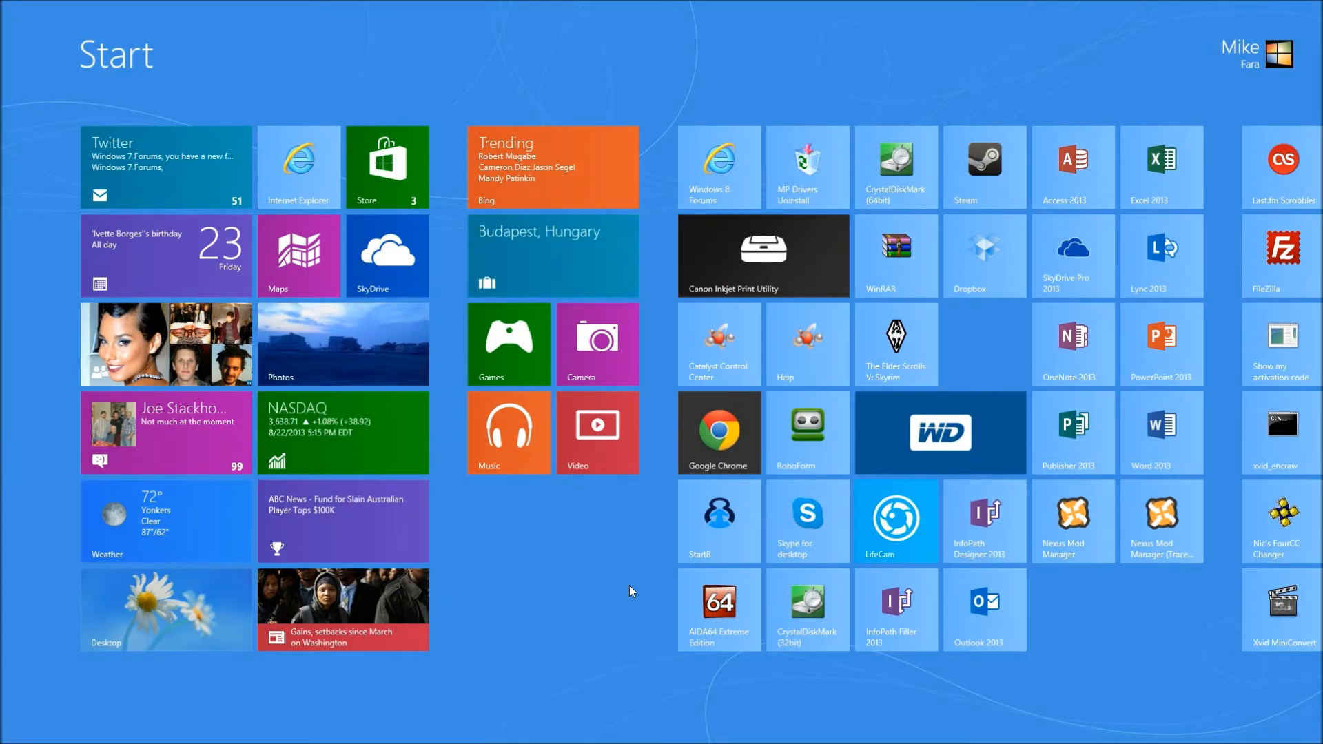
click(165, 609)
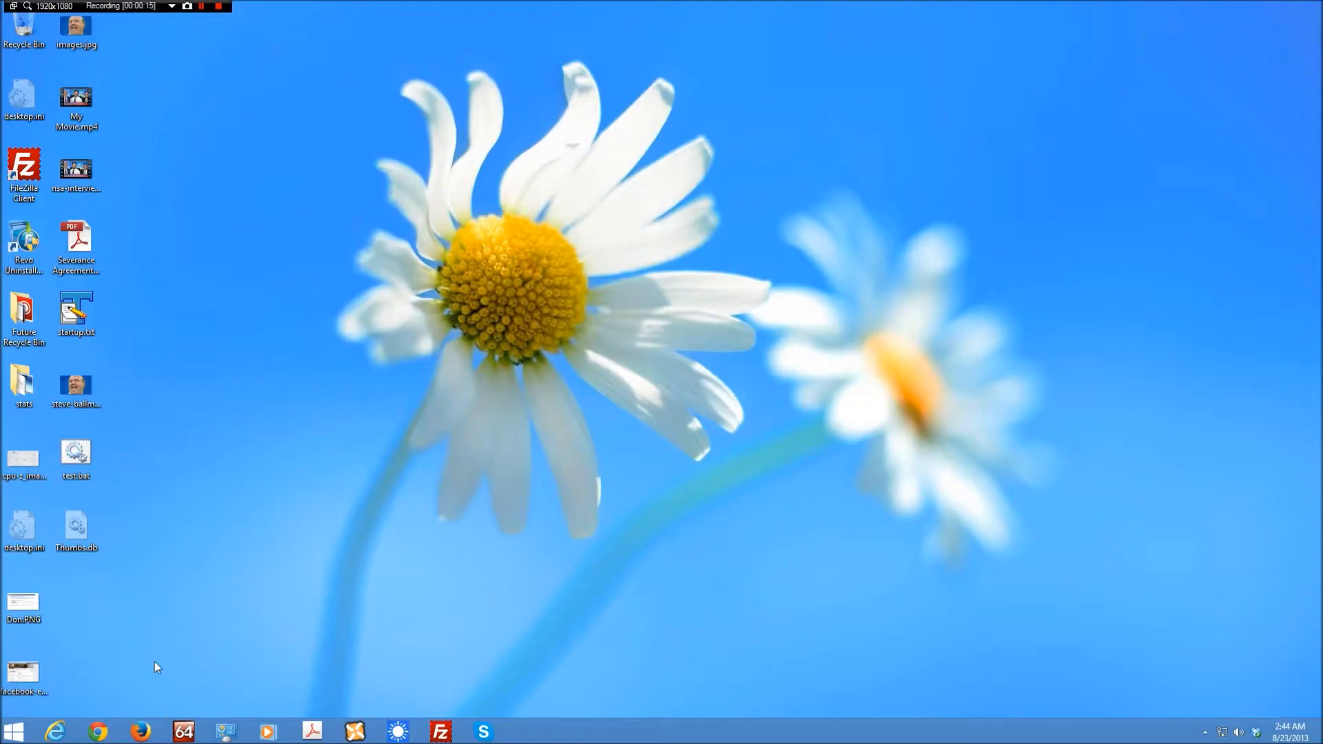
click(12, 730)
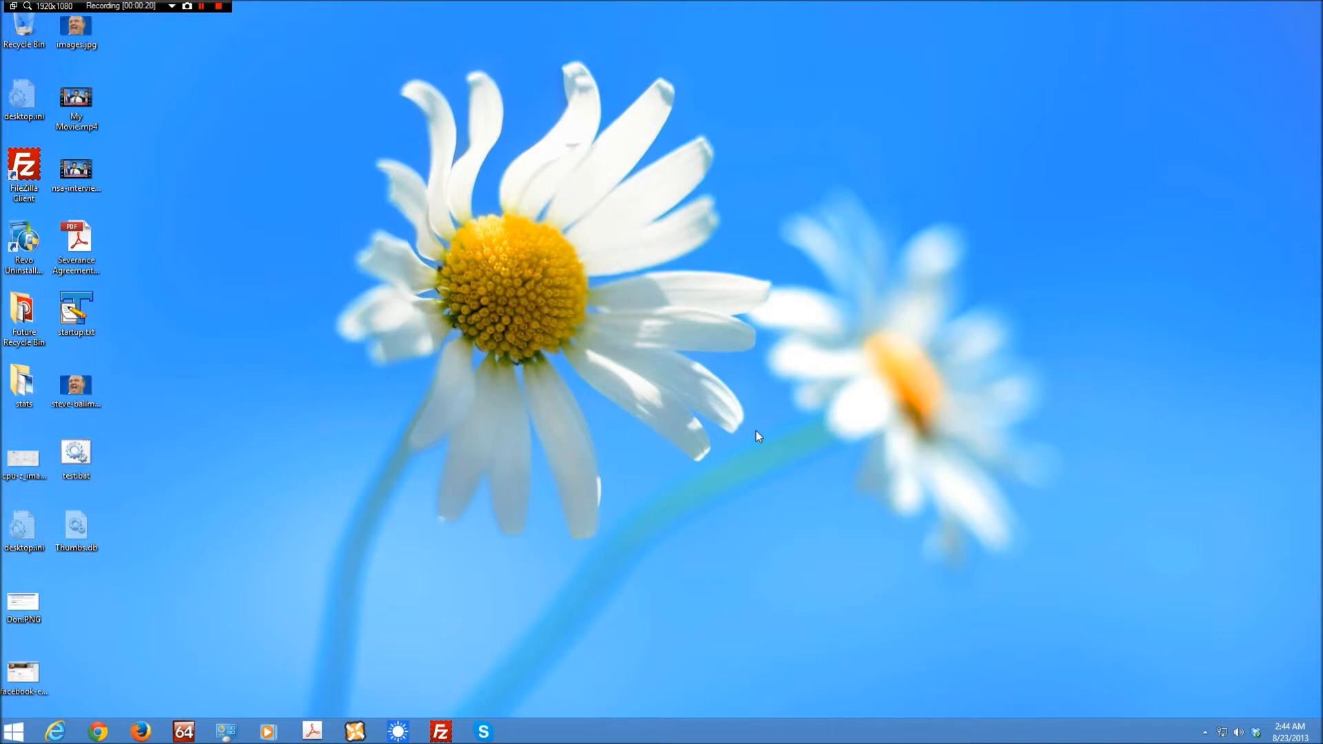
mouse_move(762, 435)
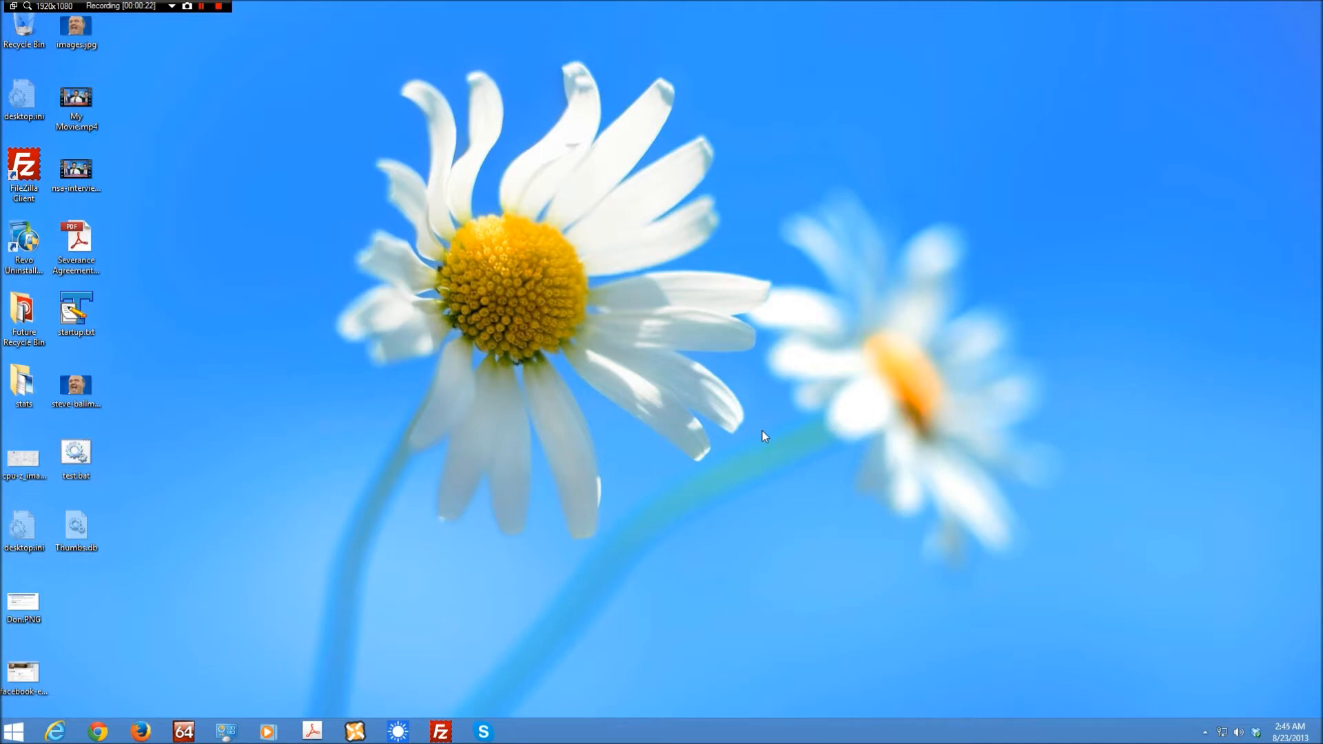
mouse_move(740, 480)
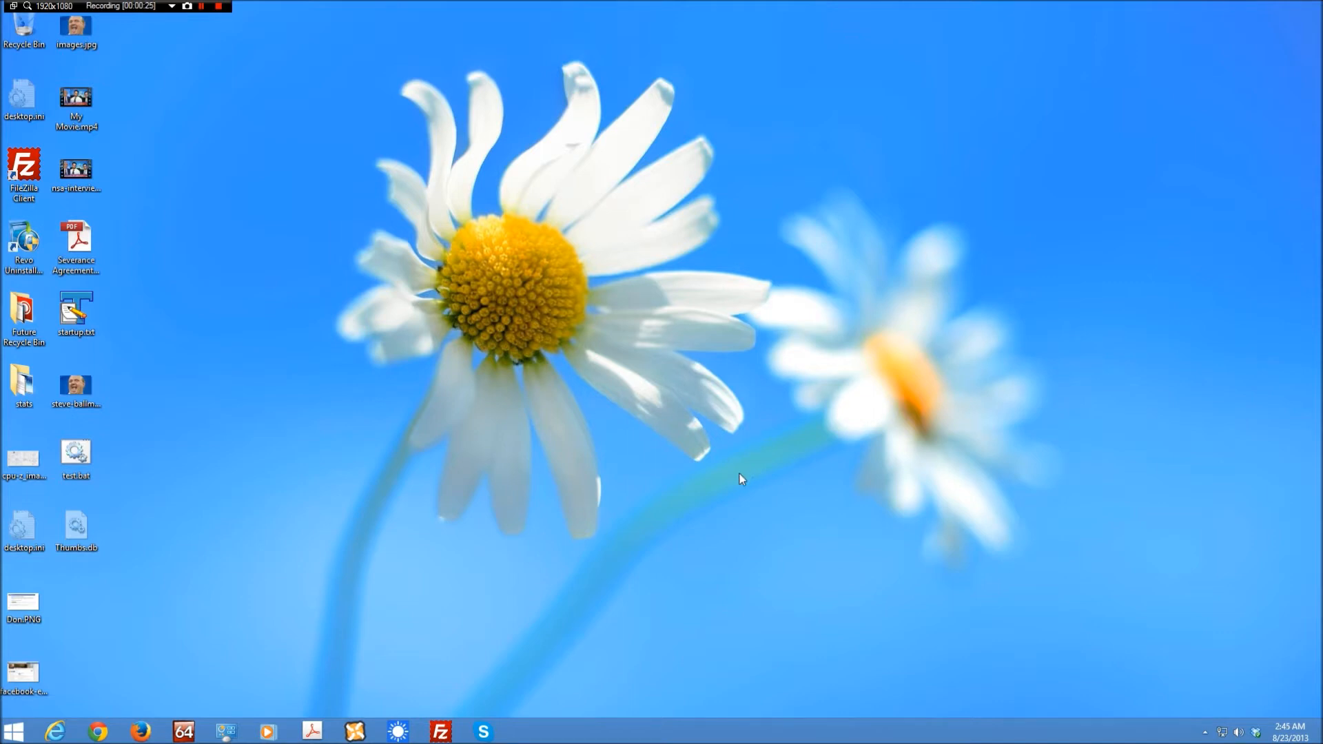
mouse_move(661, 502)
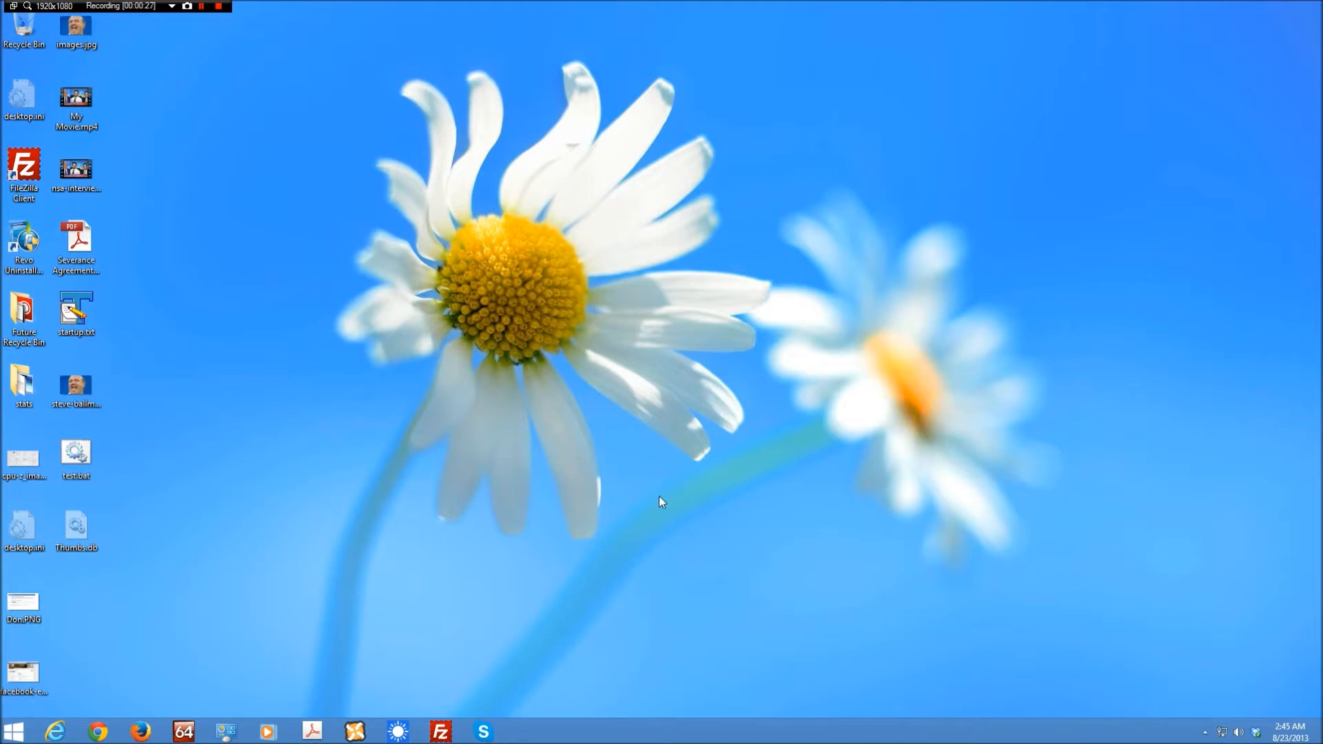
mouse_move(666, 489)
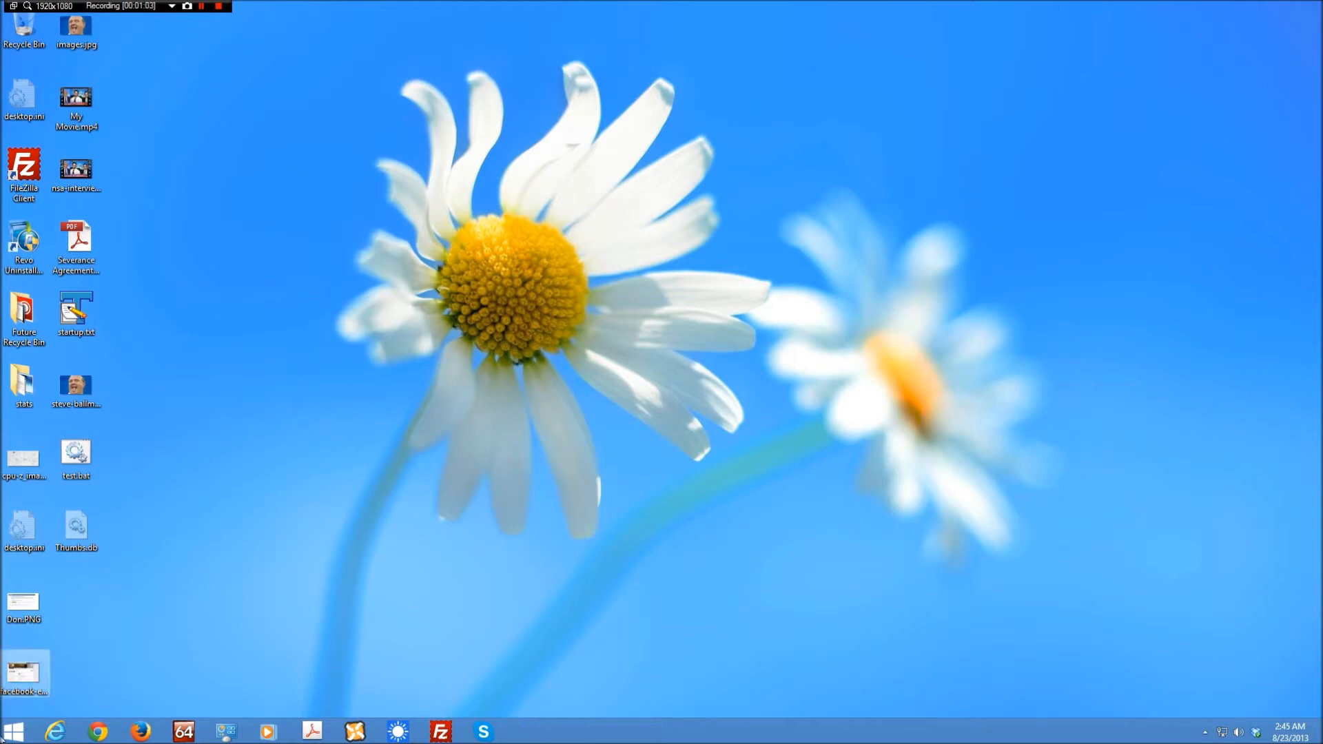
Return to the Start screen and launch the Kindle app from its tile.
click(12, 730)
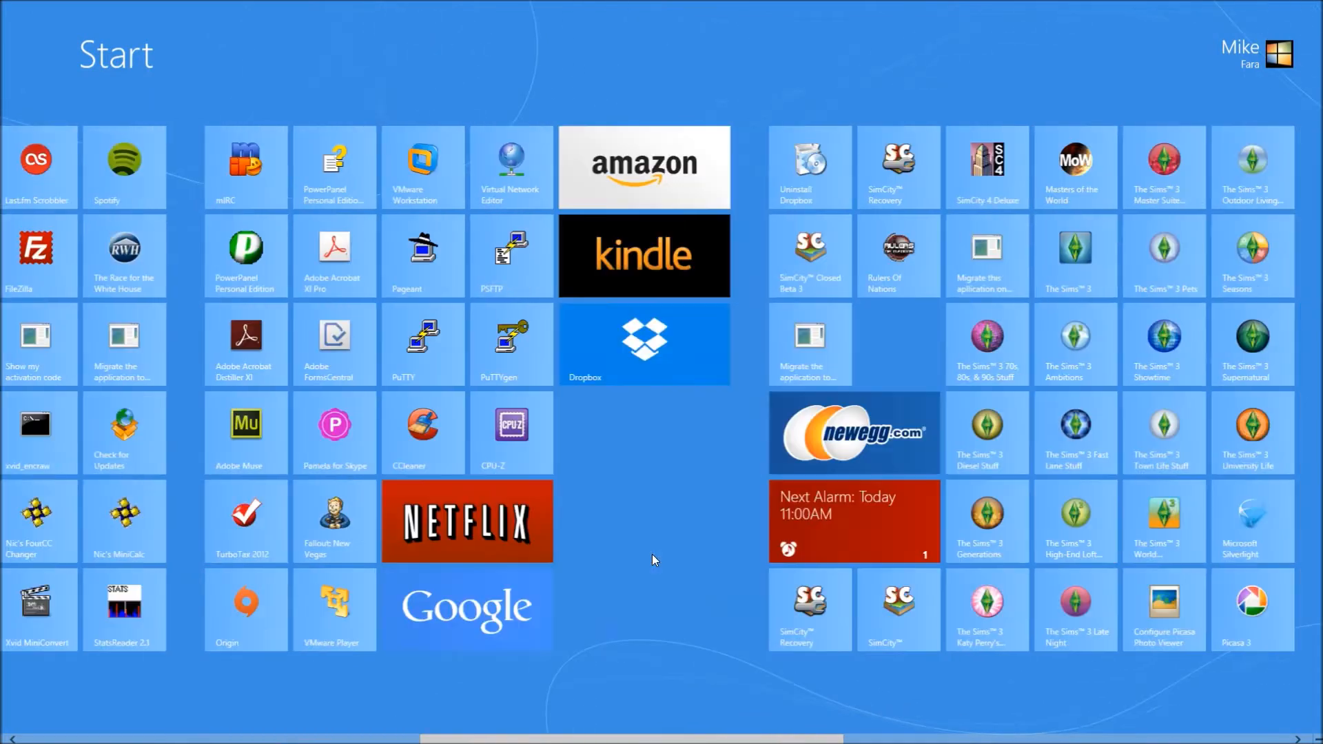
scroll(left, 3)
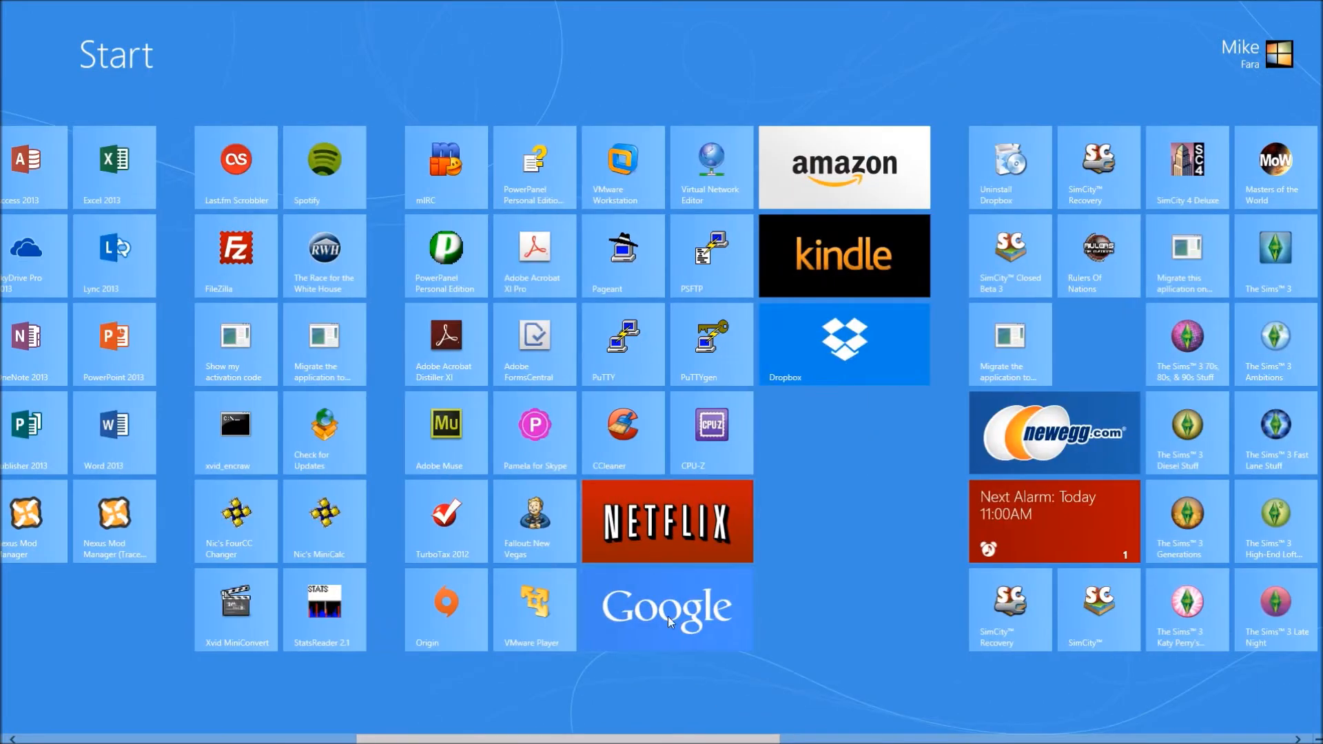
click(843, 255)
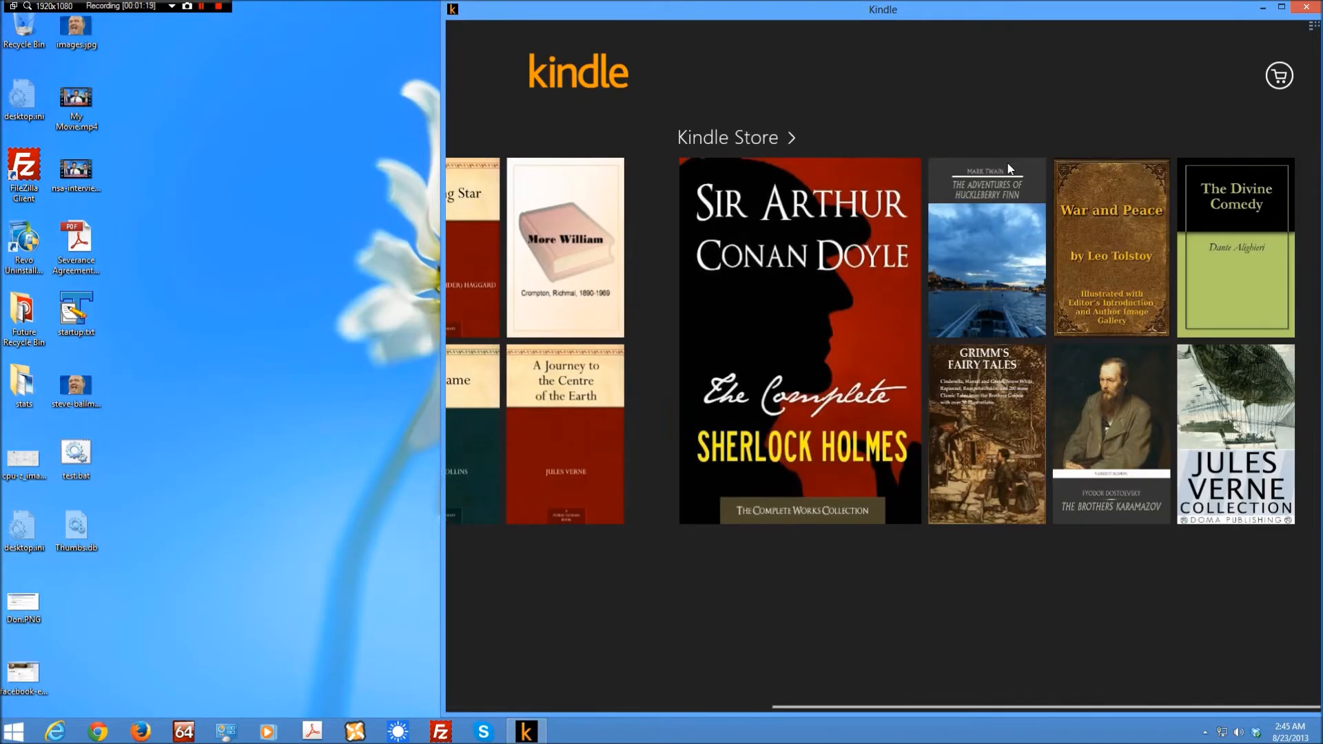
Scroll the Kindle Store in the windowed Kindle app before closing it.
scroll(left, 3)
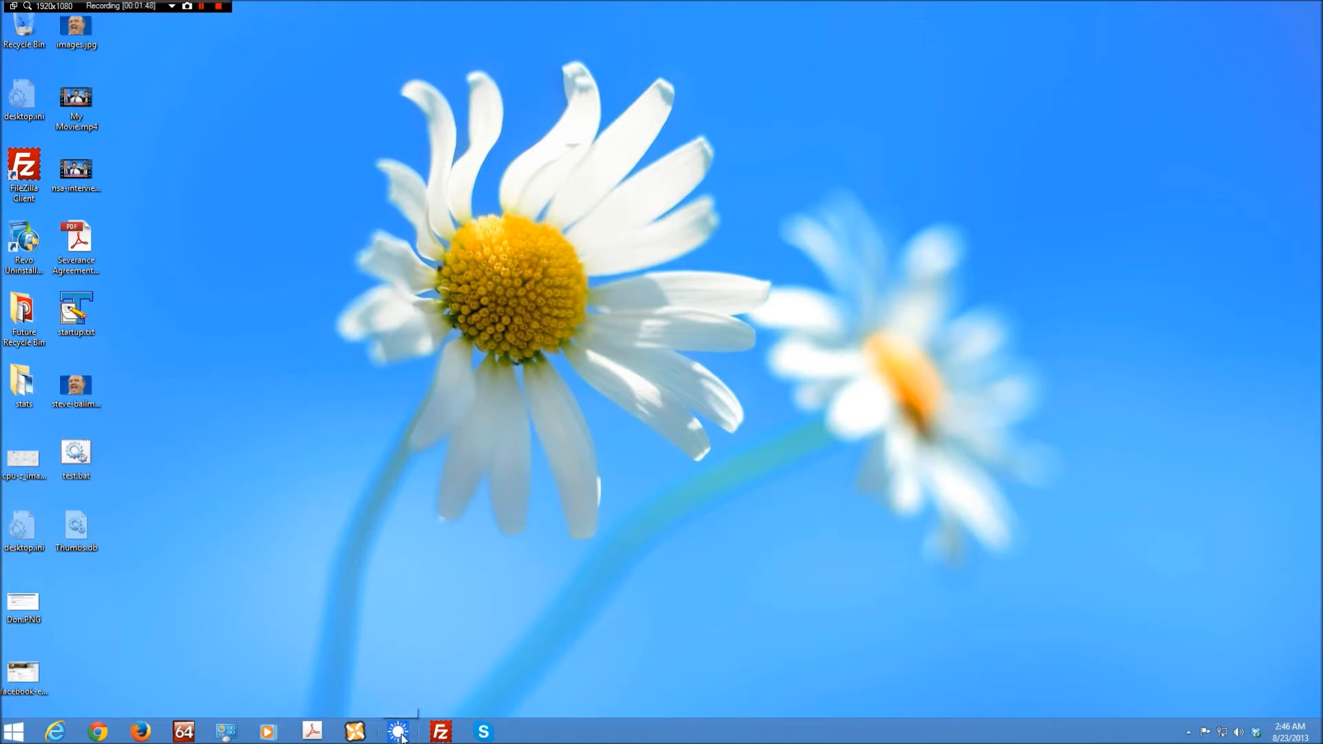
mouse_move(503, 689)
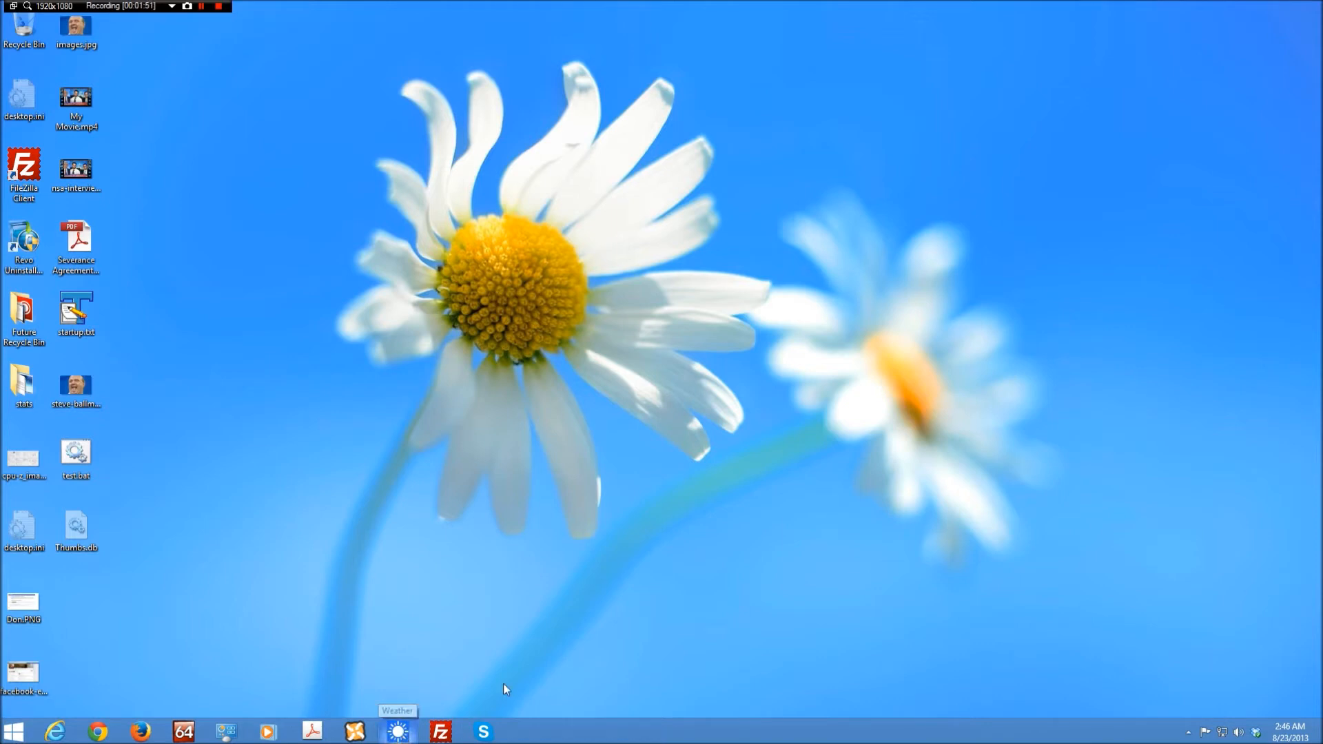
Launch Weather from its taskbar icon to see the Yonkers, NY forecast.
click(397, 730)
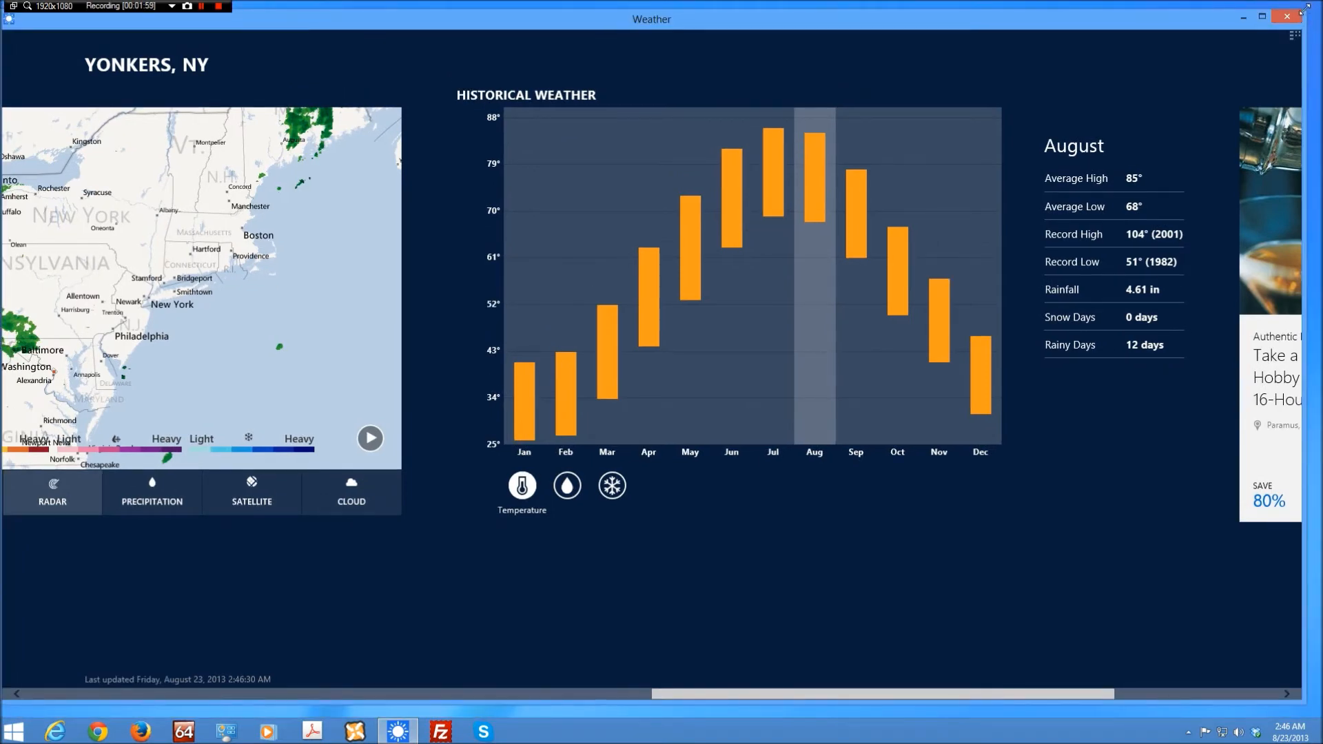
Restore Weather to a smaller desktop window and scroll through its forecast panels.
click(1260, 16)
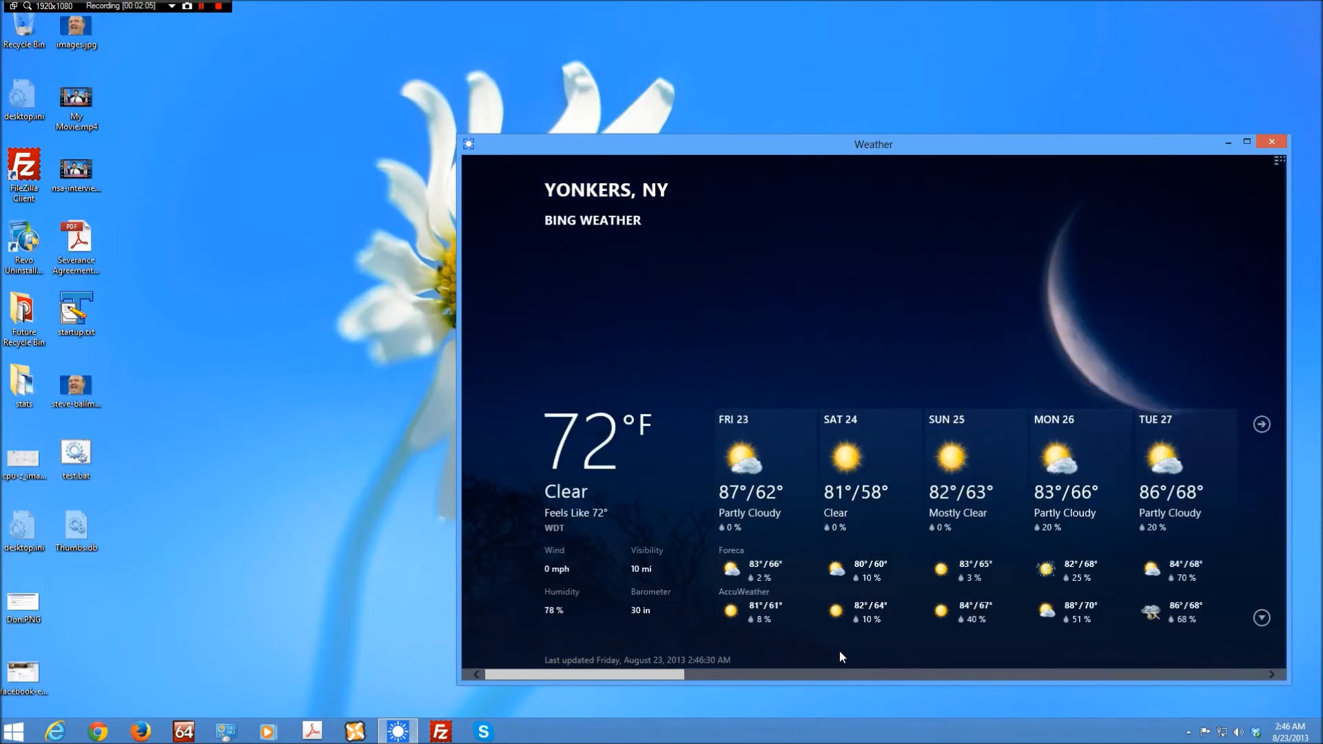
scroll(right, 3)
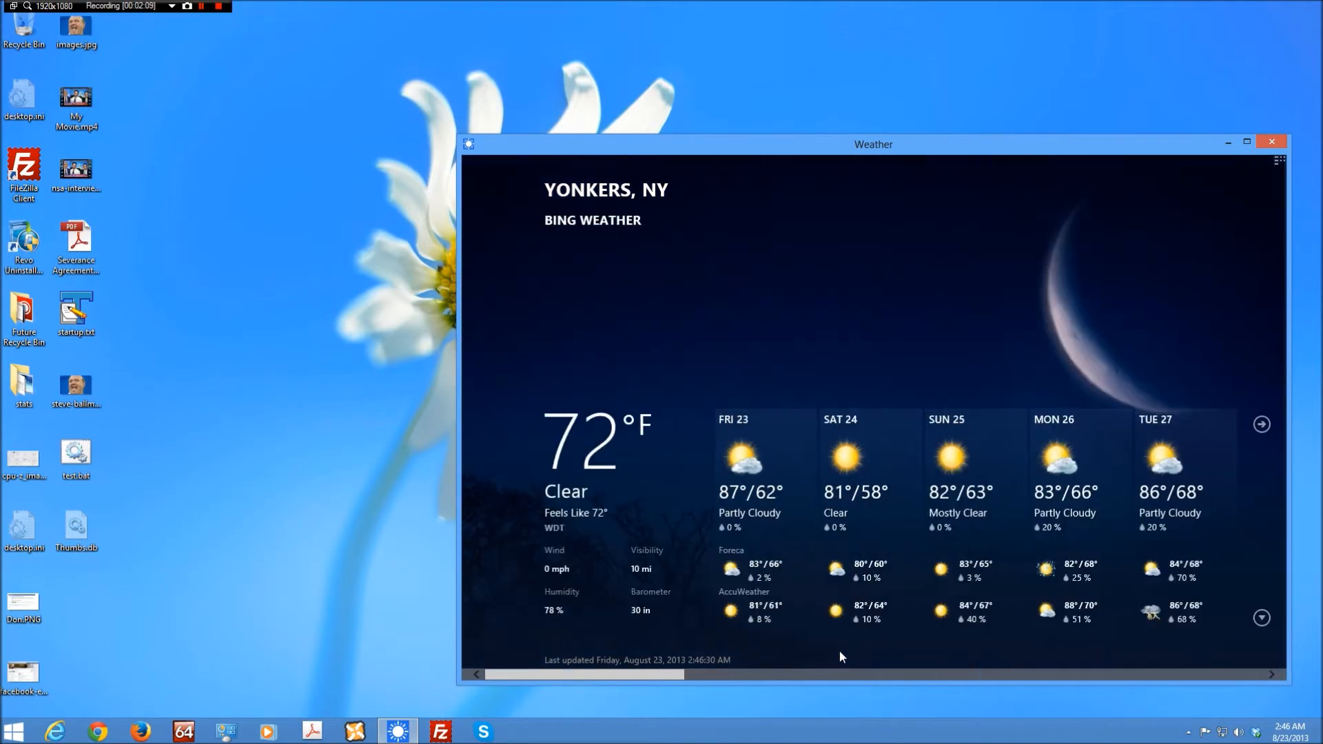
scroll(right, 3)
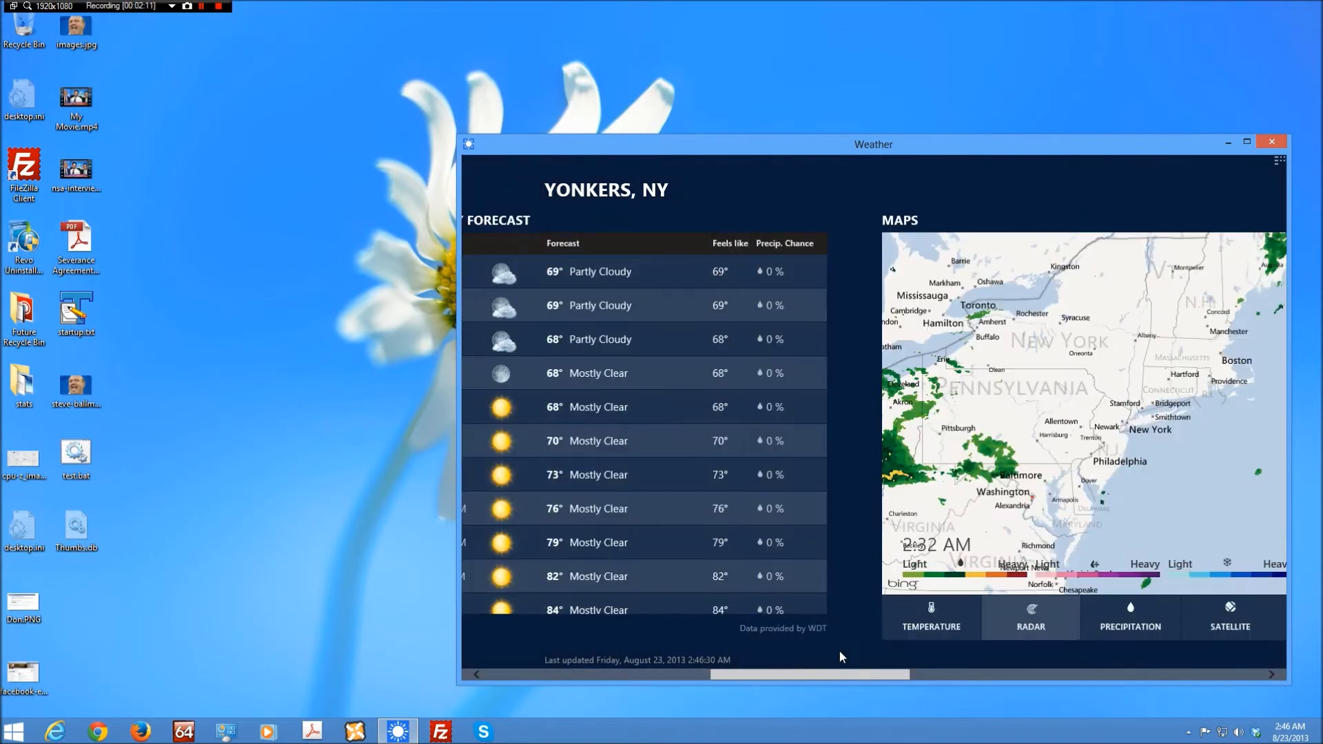
scroll(right, 3)
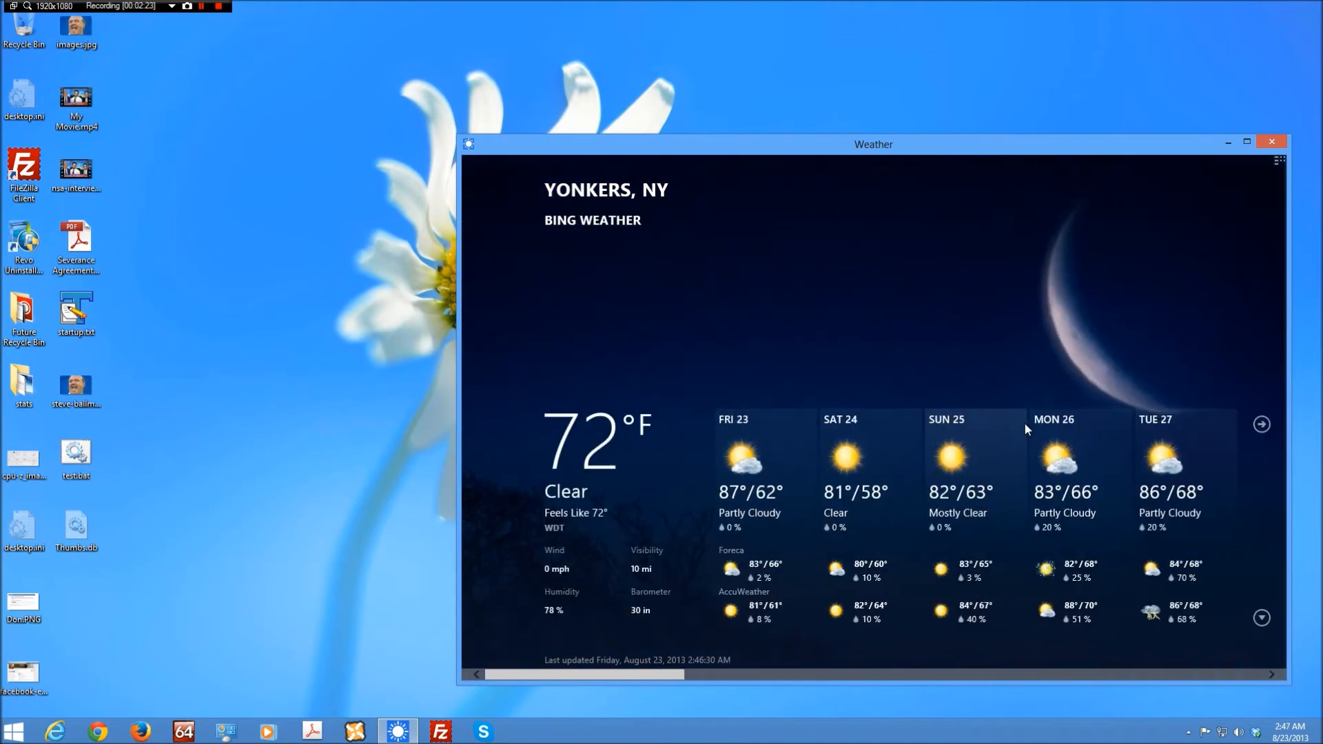
mouse_move(786, 230)
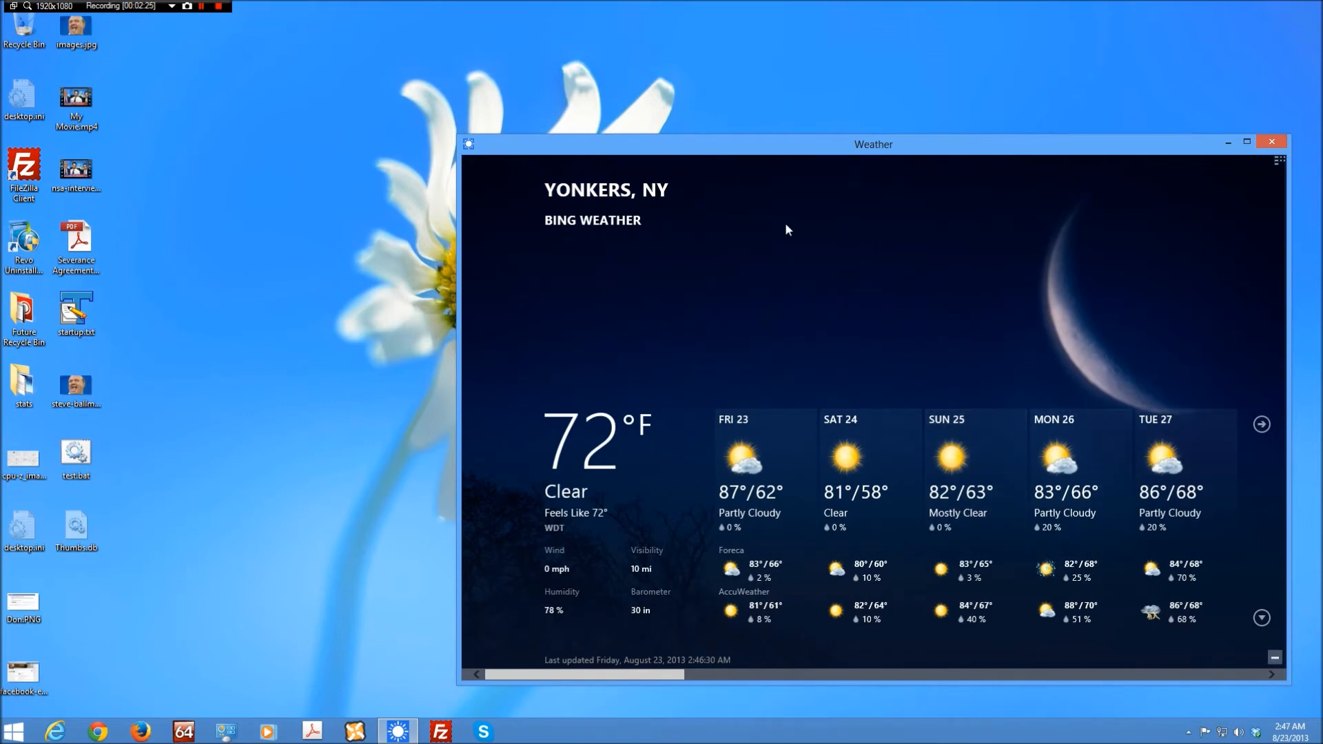
Close Weather and switch to the full-screen Windows 8 Start screen via the Start menu.
click(1270, 142)
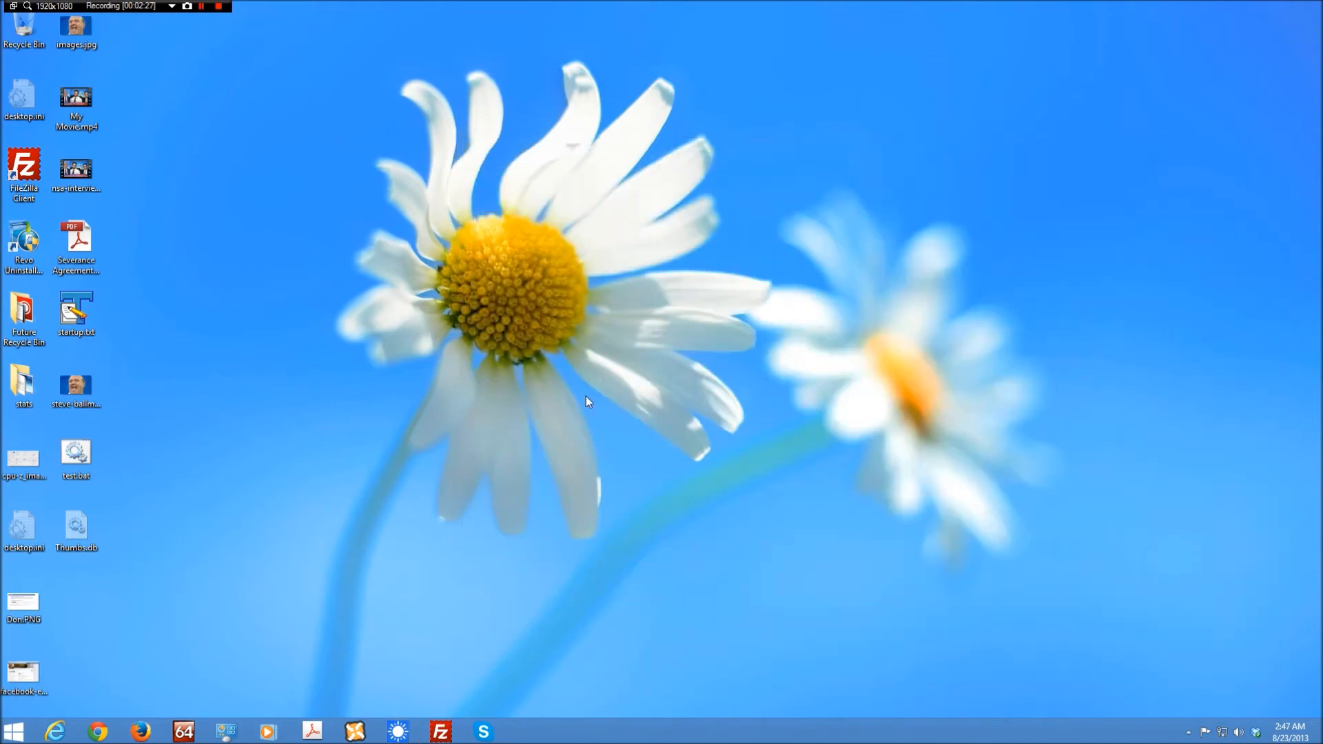
click(12, 730)
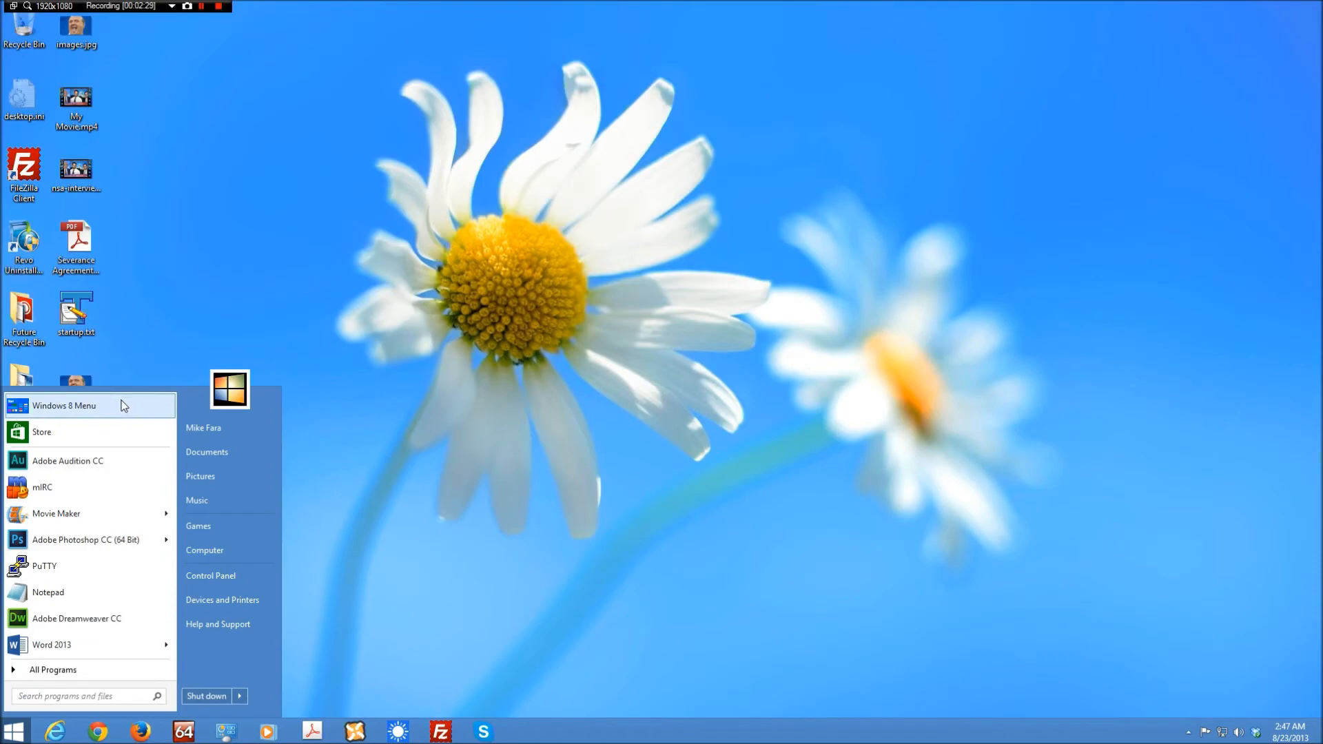
click(63, 406)
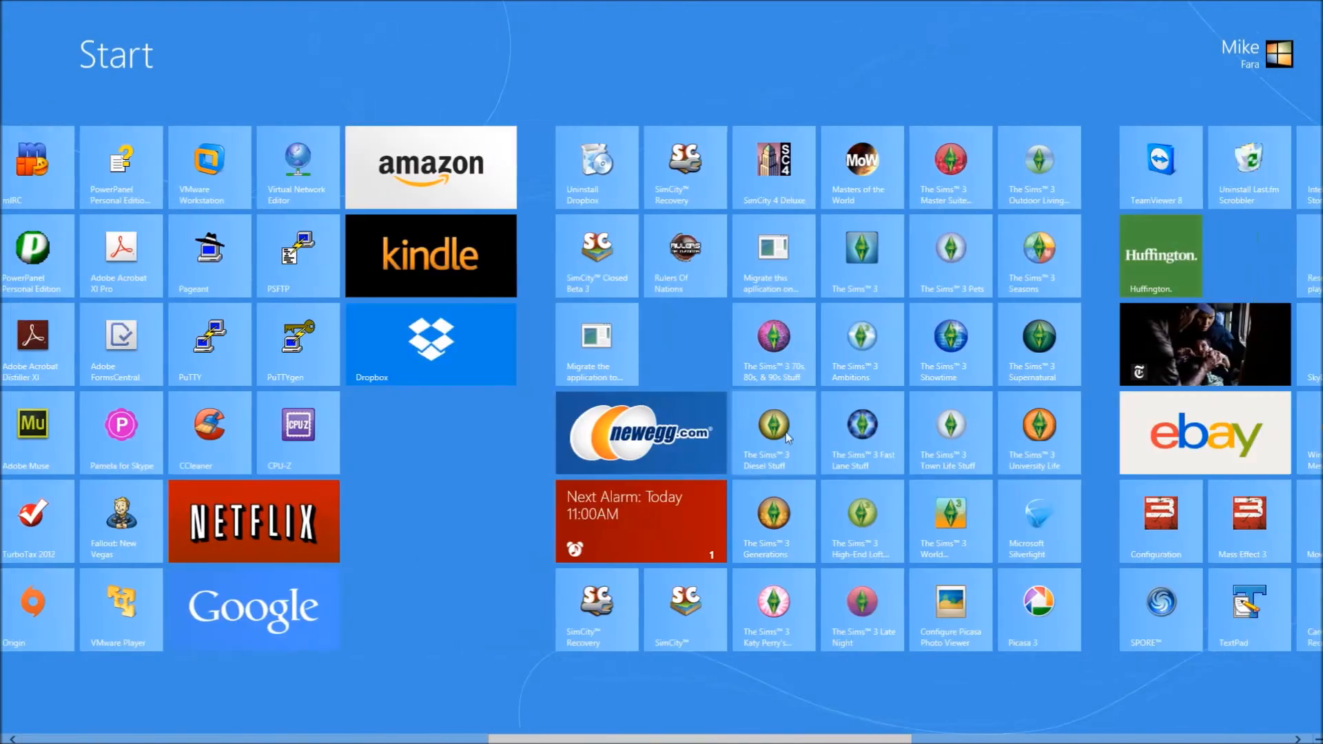
Scroll back and forth through the Start screen tiles, then go to the desktop.
scroll(left, 3)
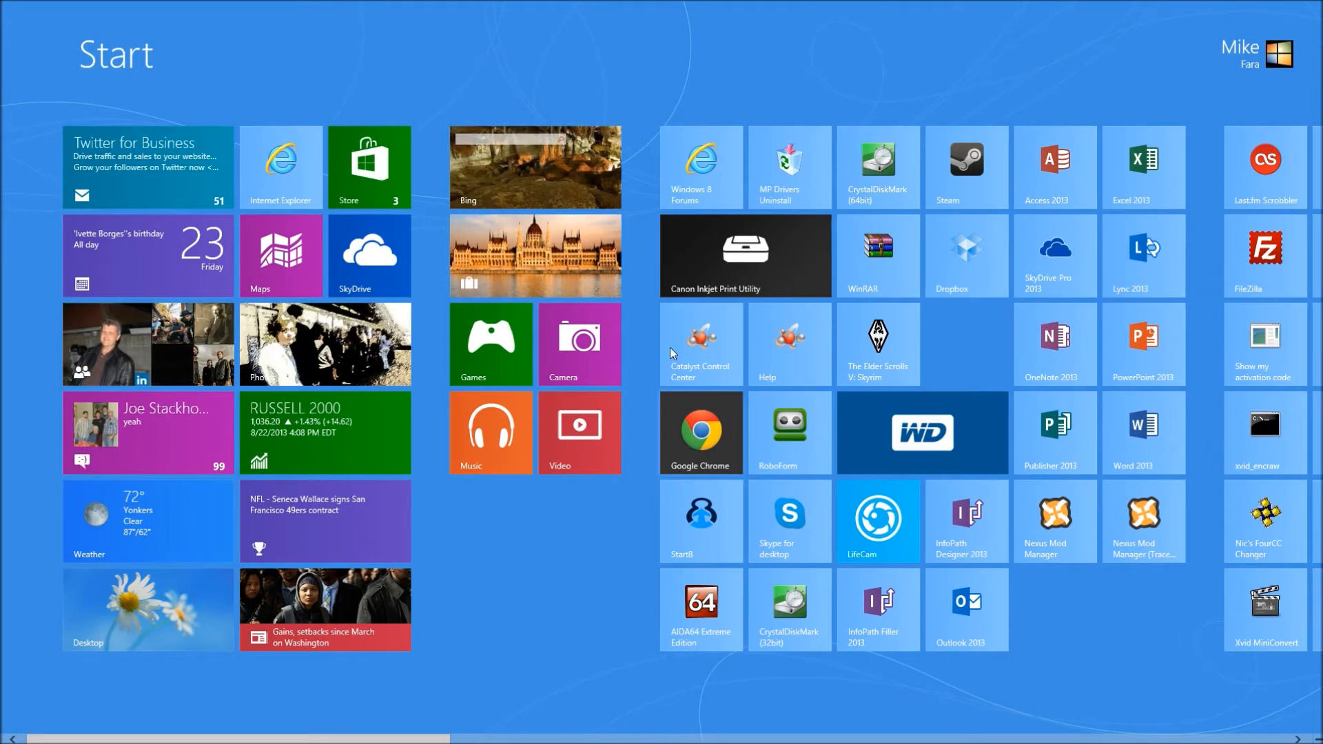
scroll(right, 3)
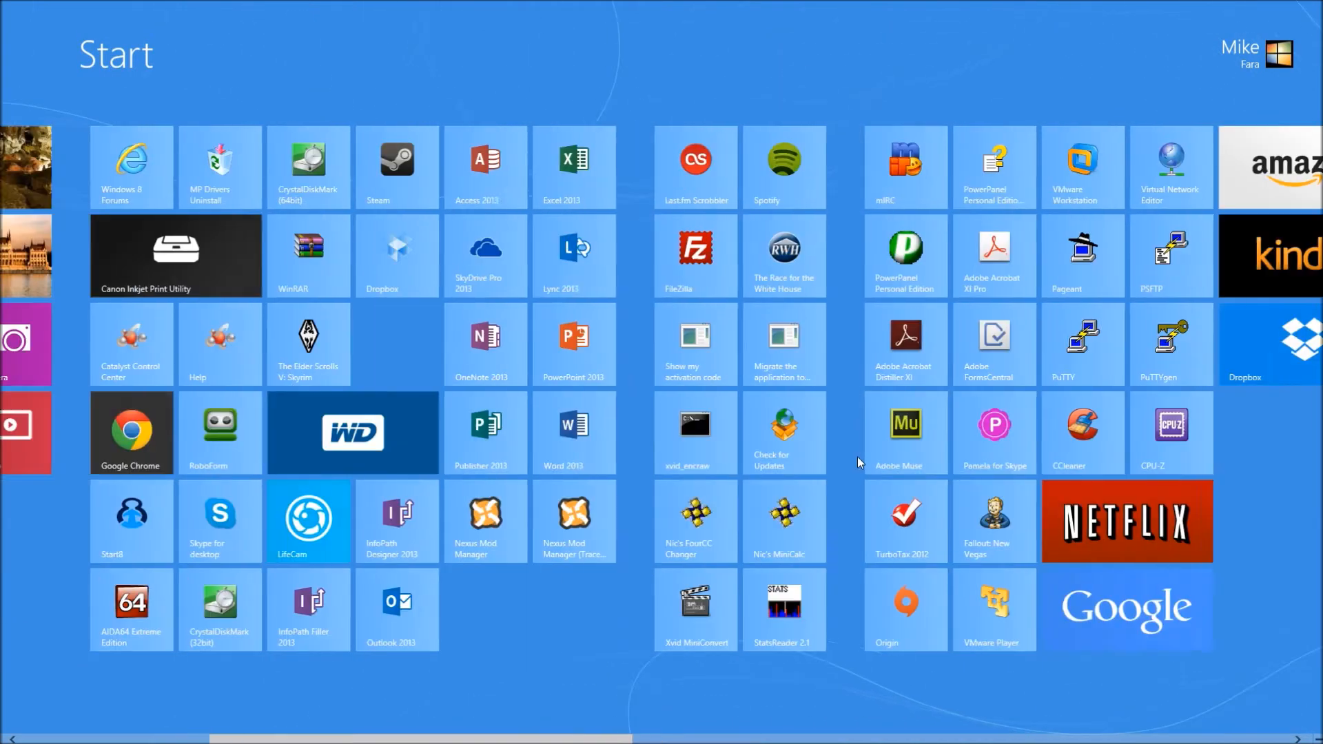
scroll(left, 3)
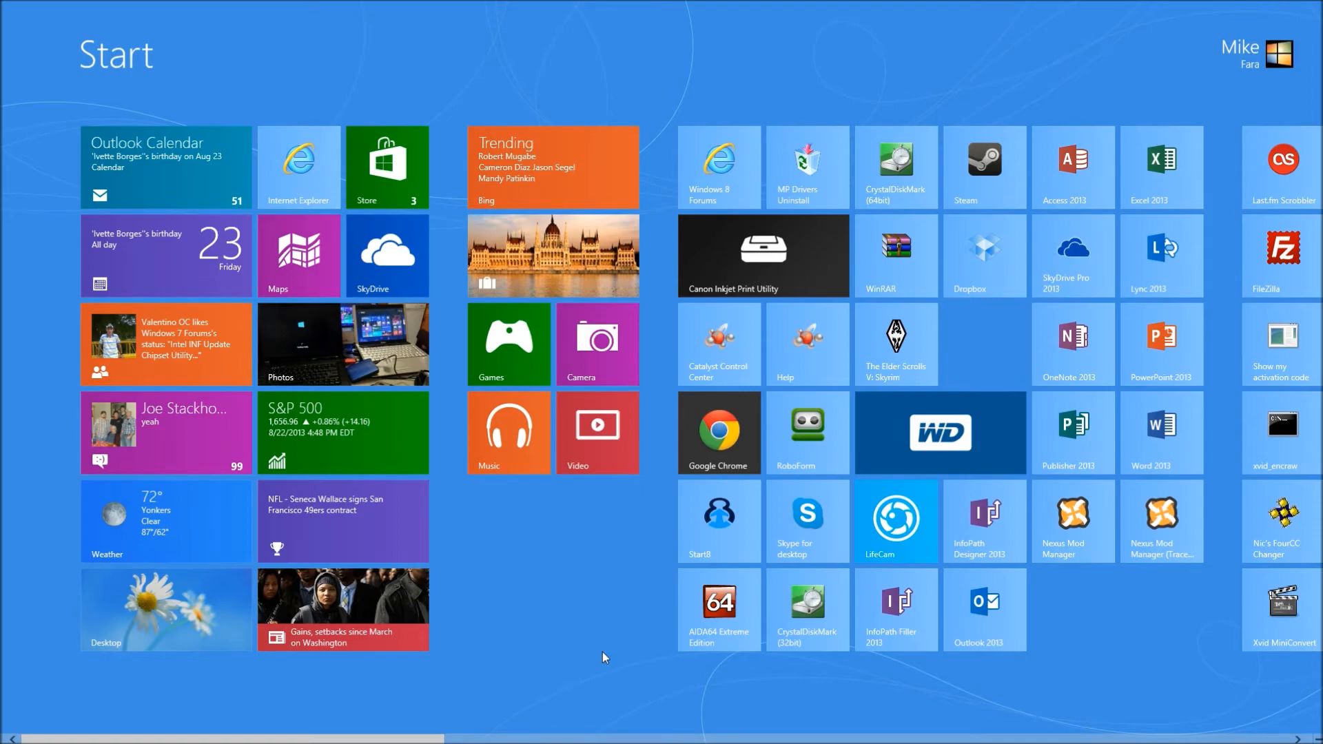
scroll(right, 3)
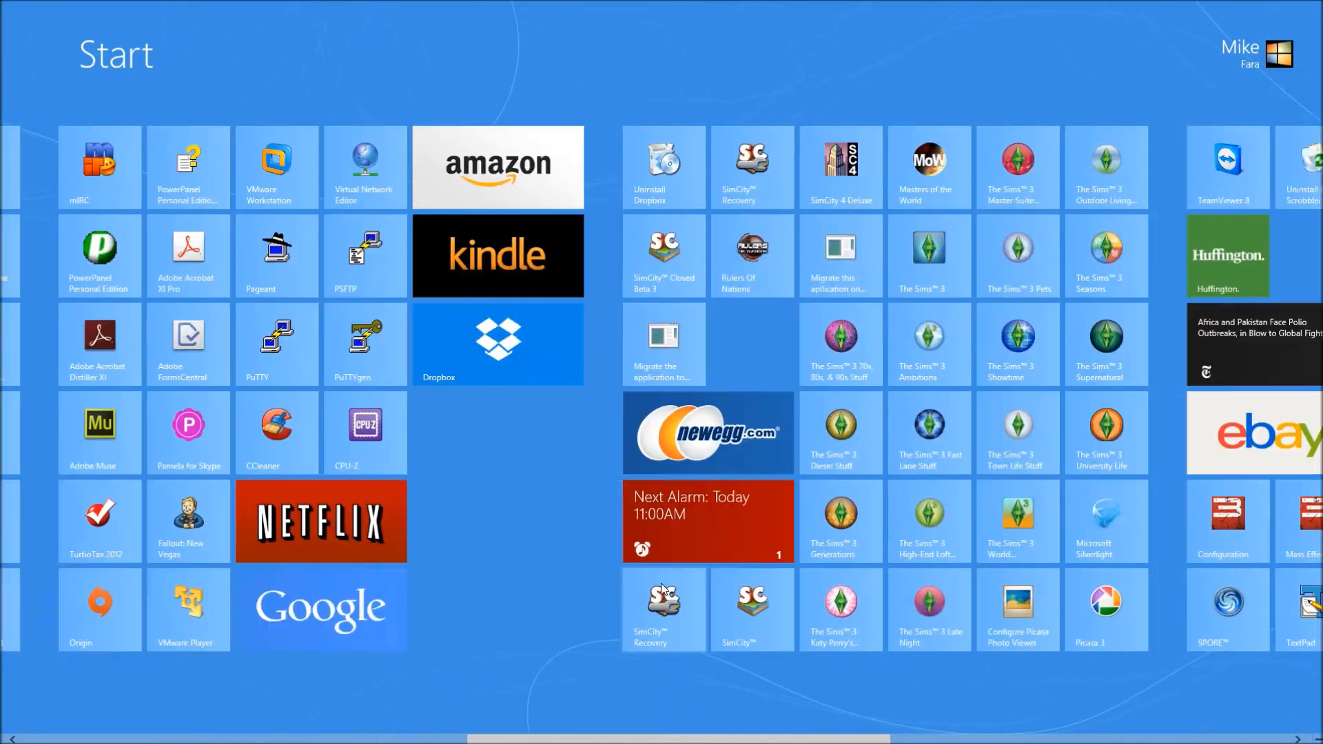
scroll(left, 3)
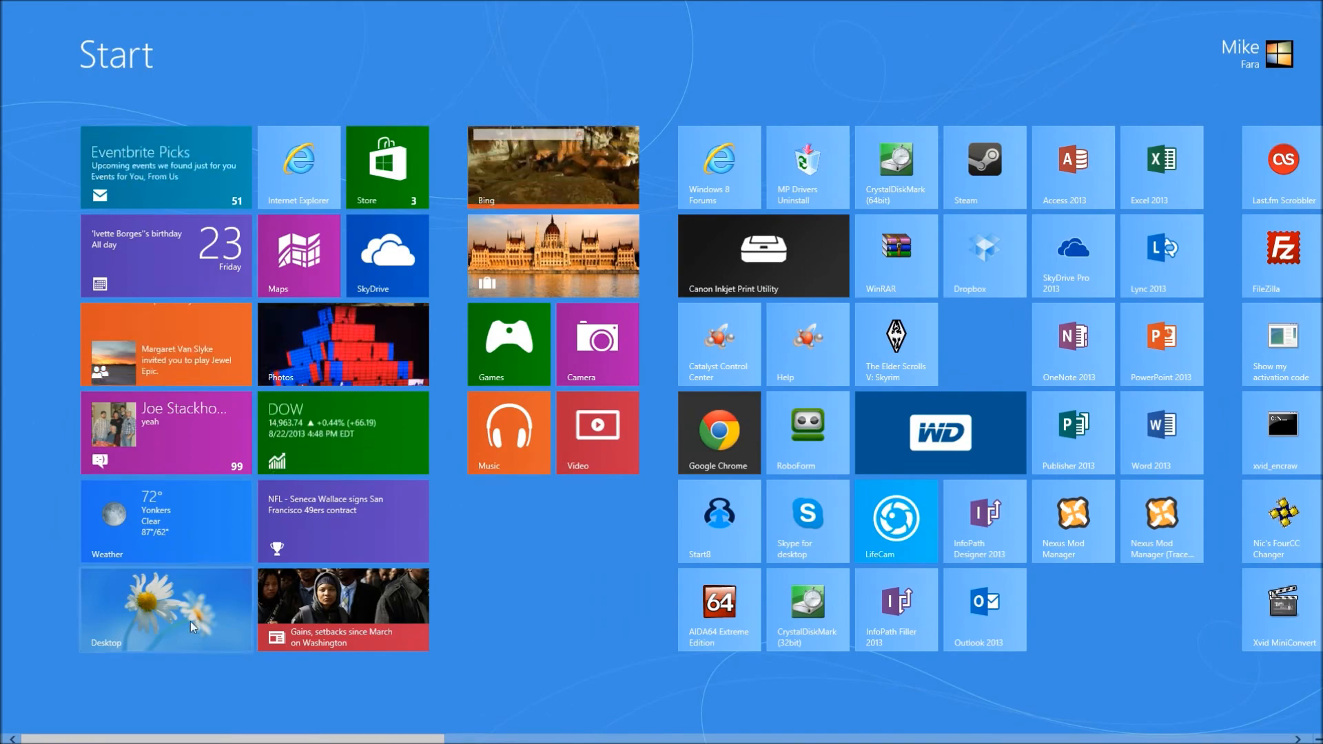
click(165, 608)
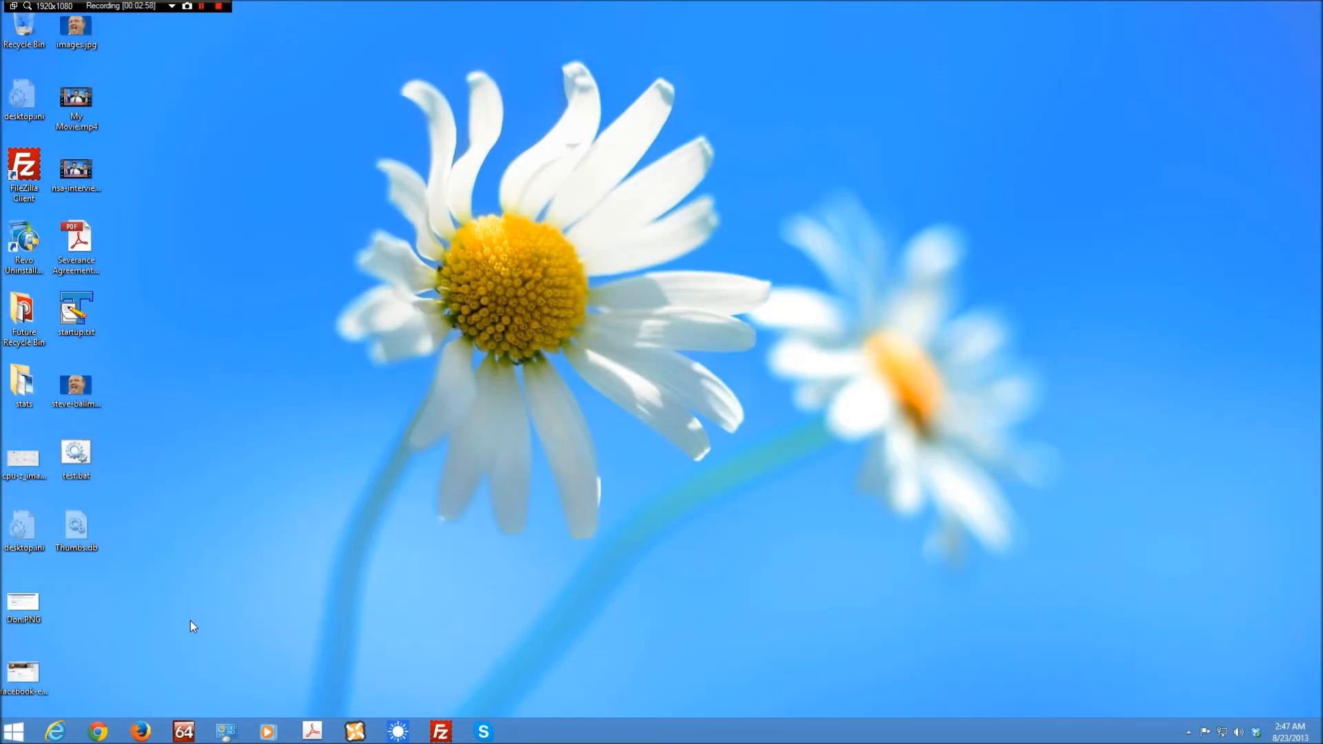
mouse_move(373, 707)
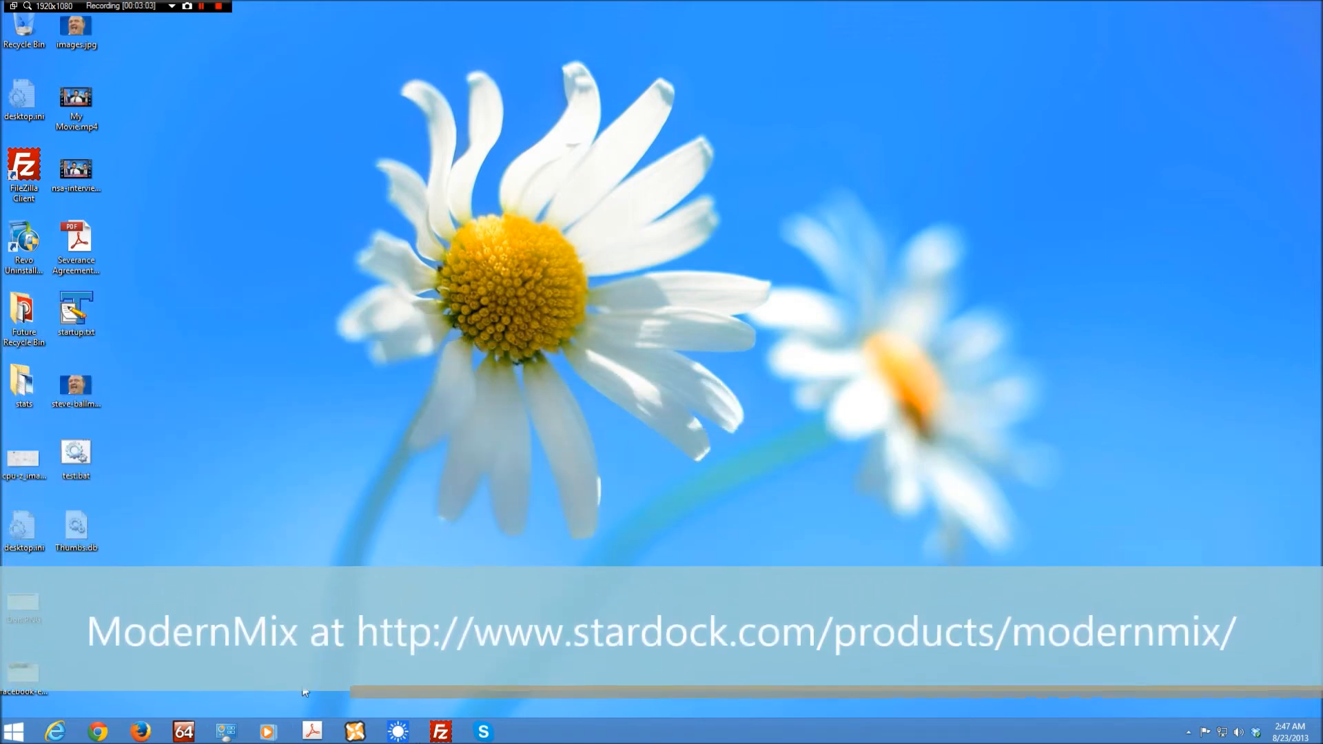
mouse_move(320, 521)
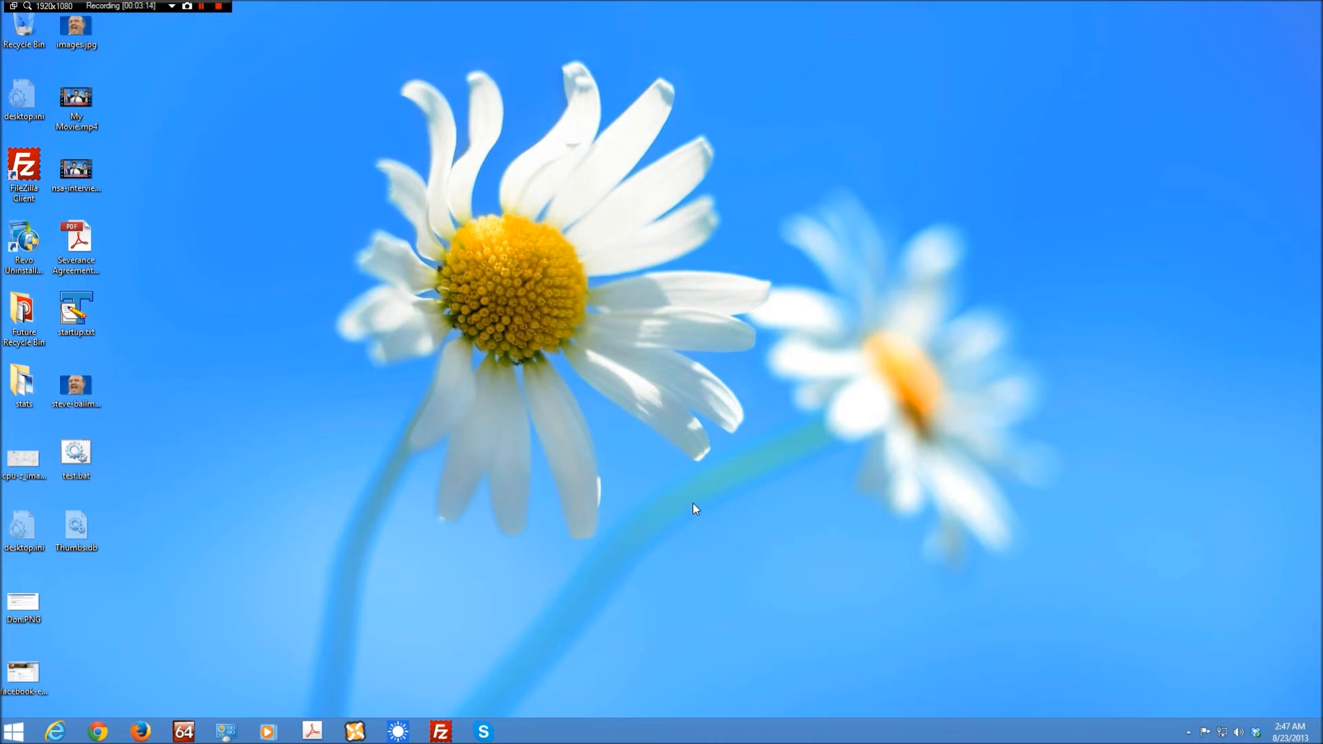
mouse_move(544, 681)
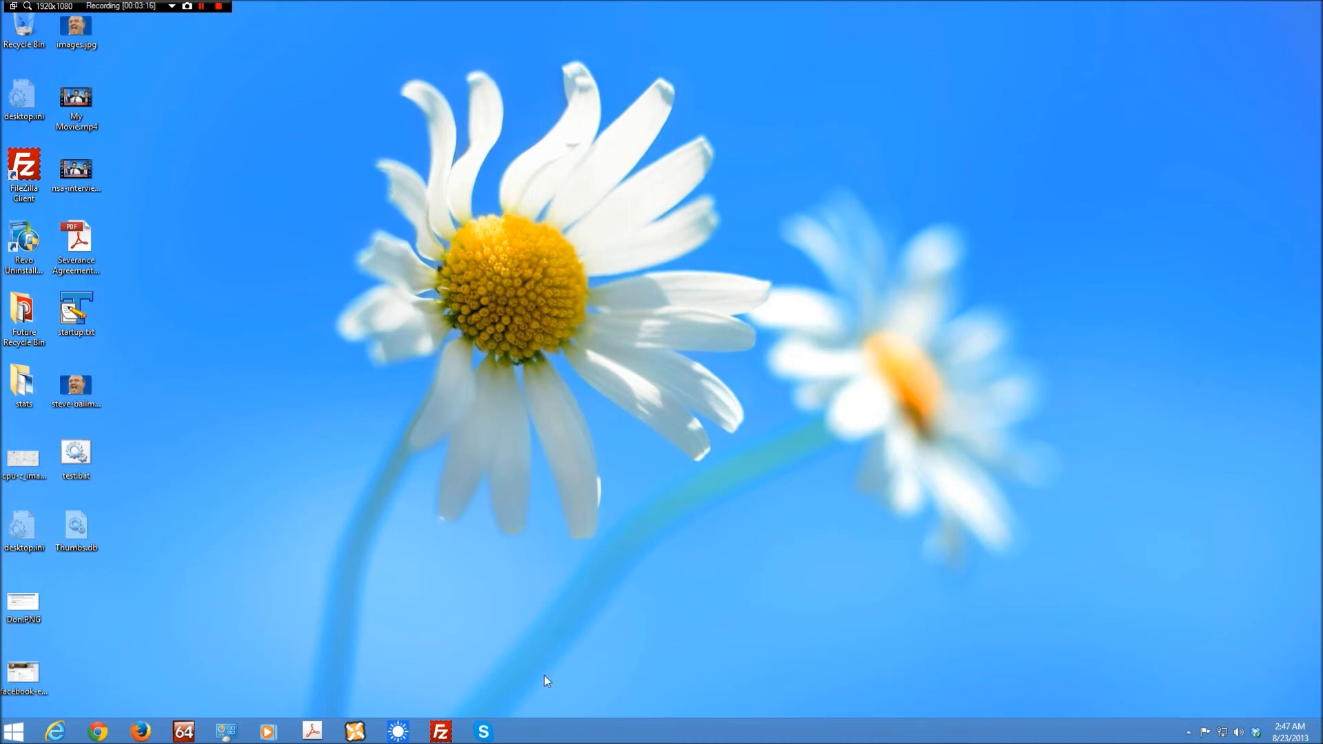
Relaunch Weather from the taskbar as a ModernMix desktop window with radar and temperature chart.
click(397, 732)
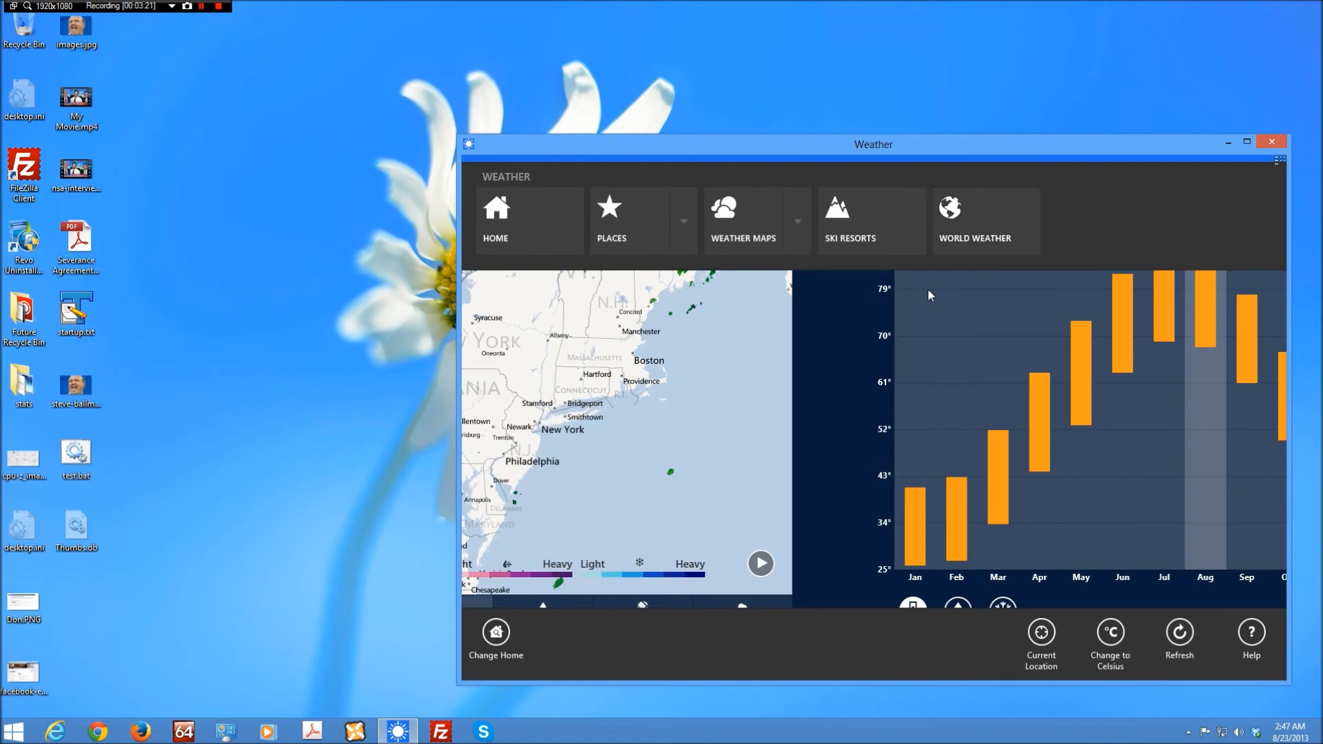
View the World Weather city temperatures, return to Yonkers, then close the Weather window.
click(974, 221)
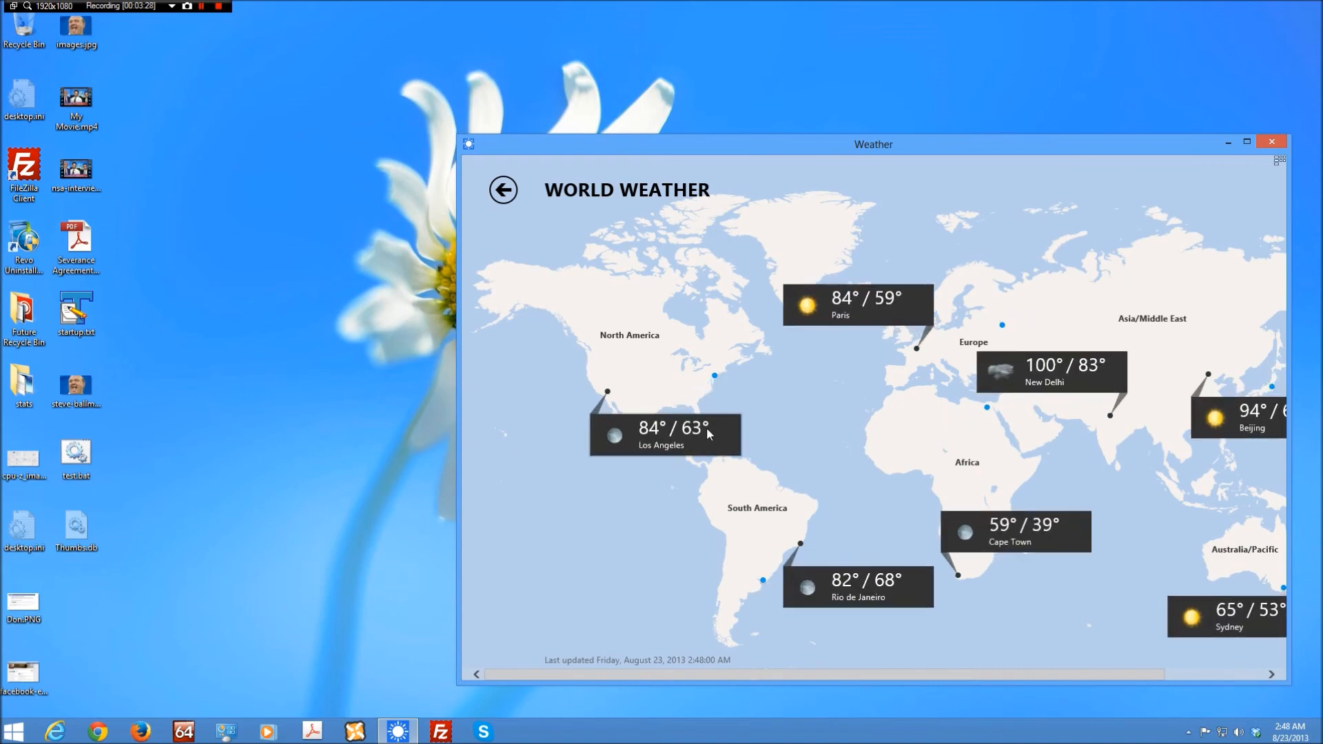
mouse_move(715, 382)
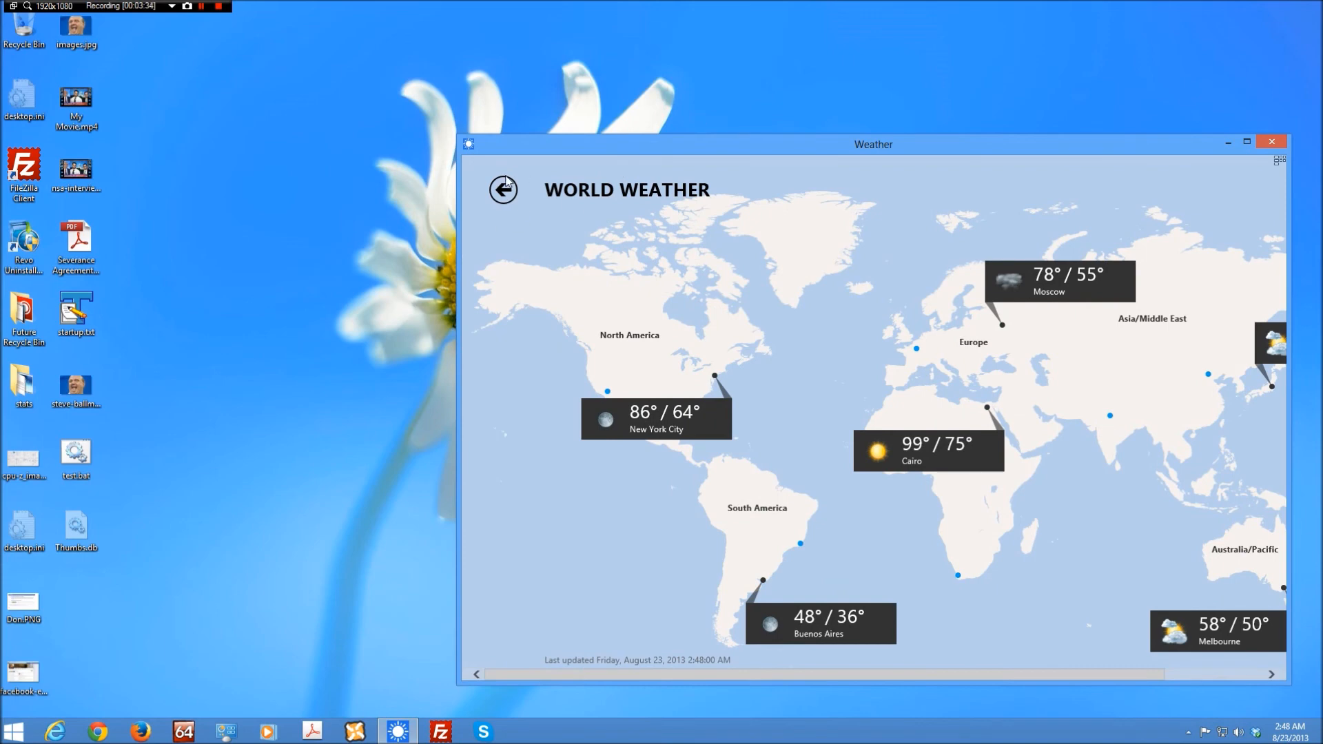
click(657, 413)
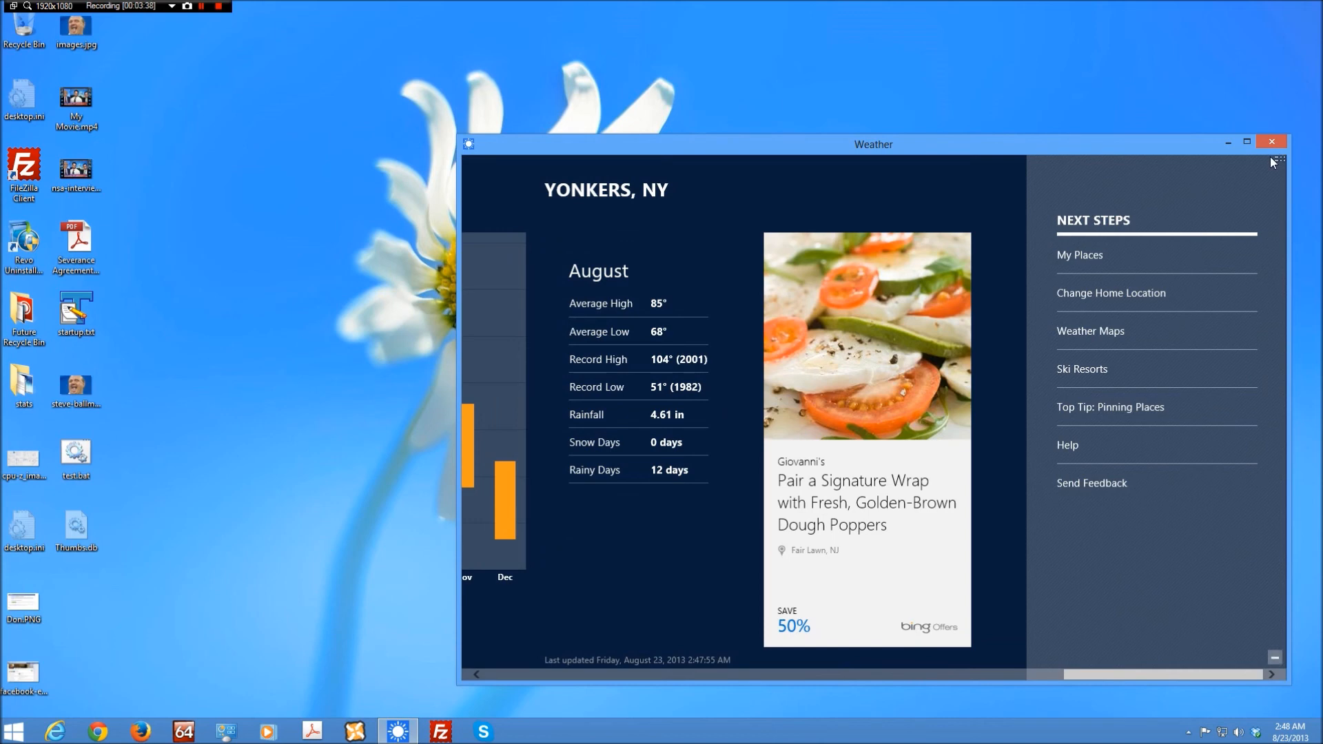
click(1270, 142)
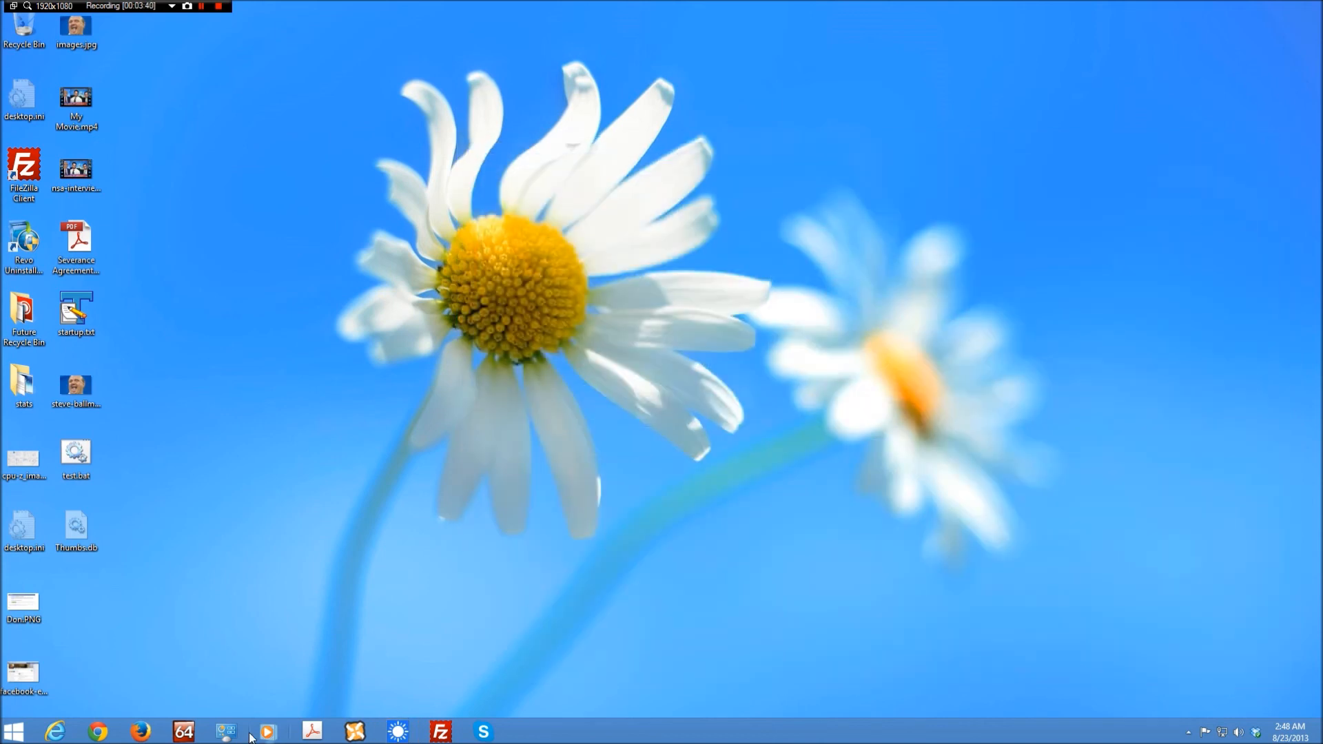
mouse_move(462, 645)
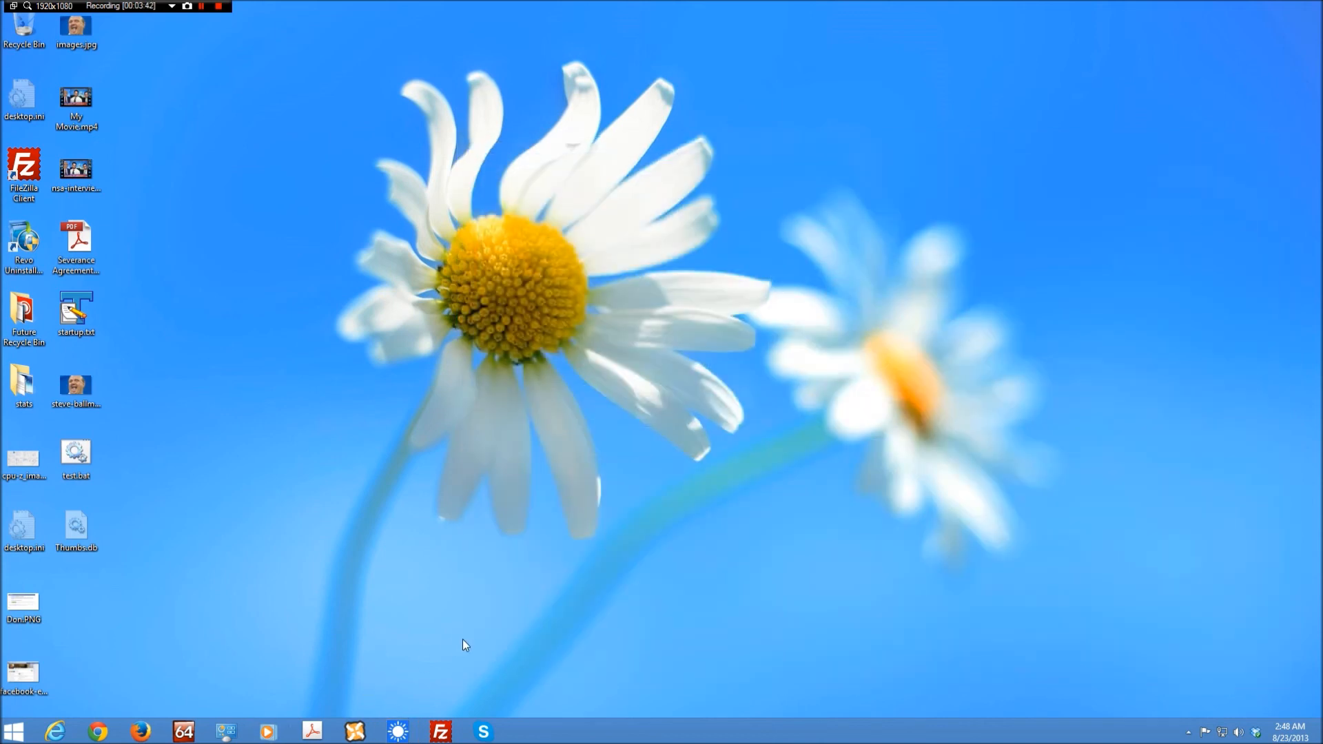
Hide the desktop icons from the right-click View menu, then open the Start menu.
right_click(463, 645)
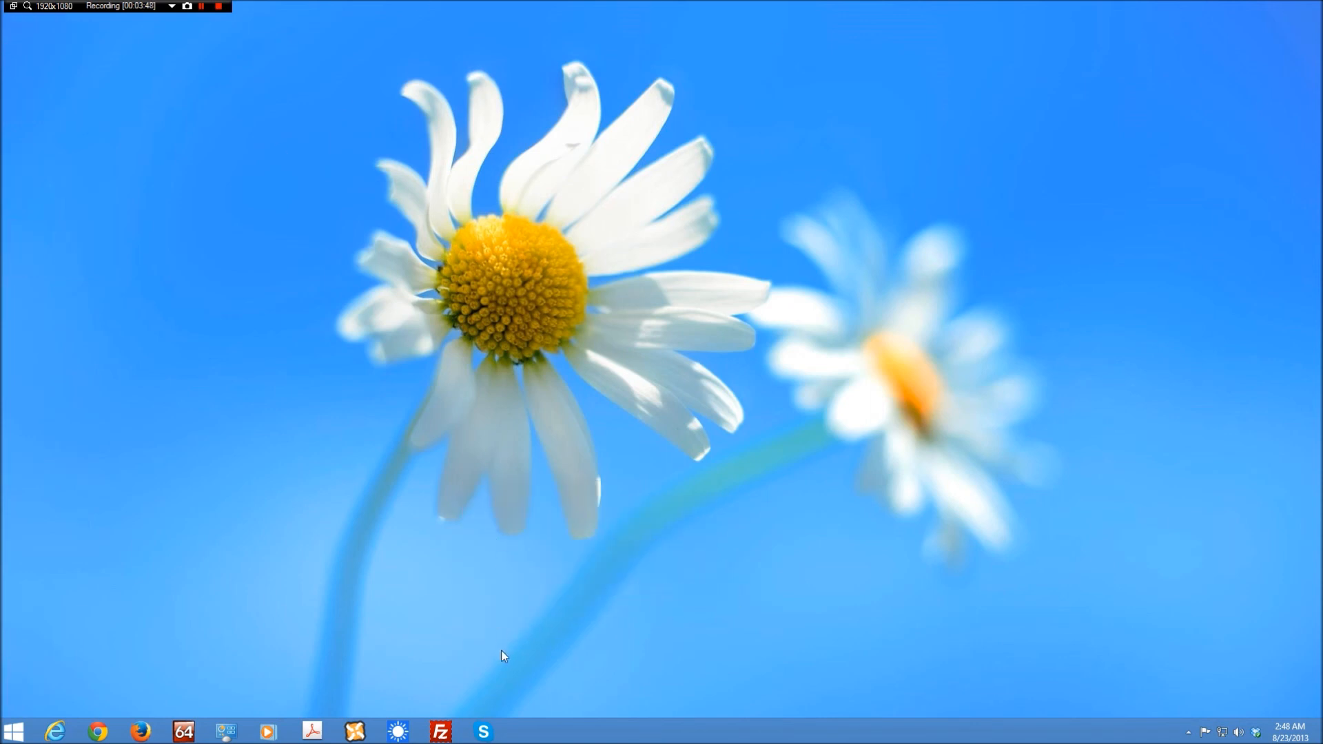
click(13, 730)
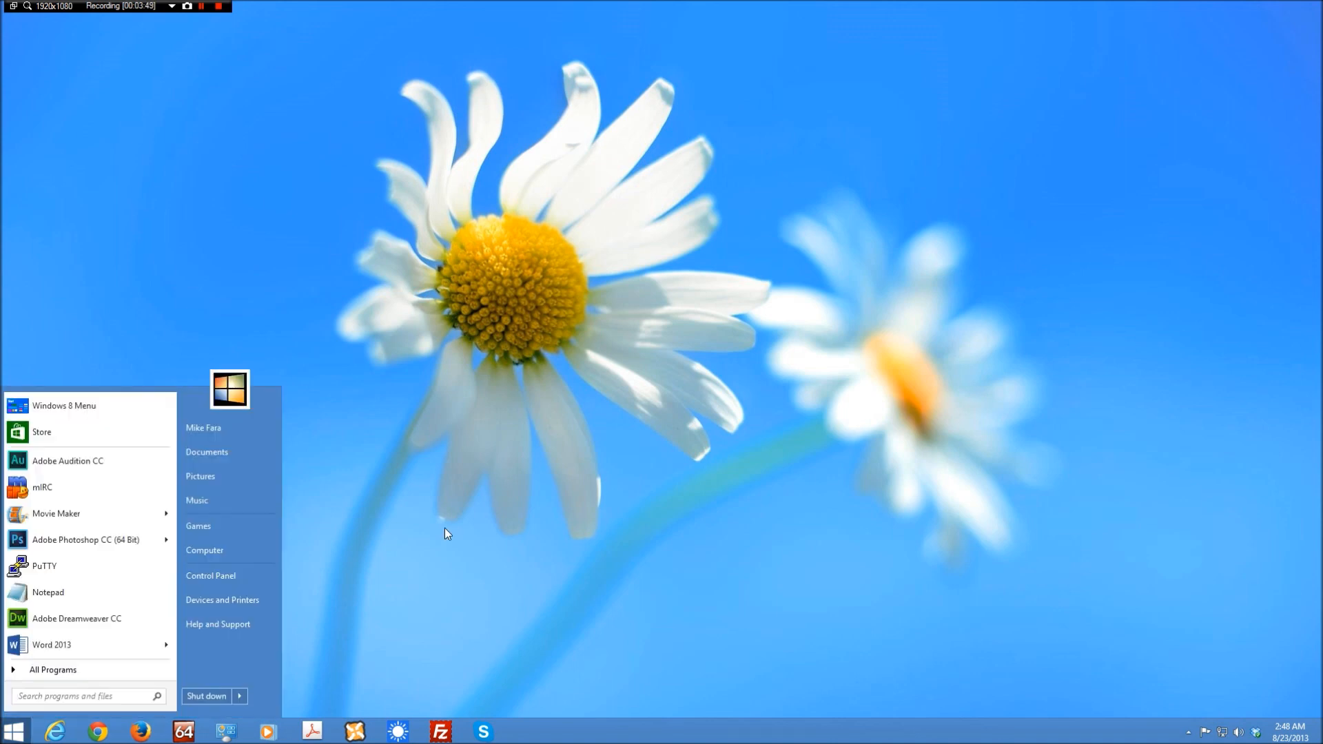